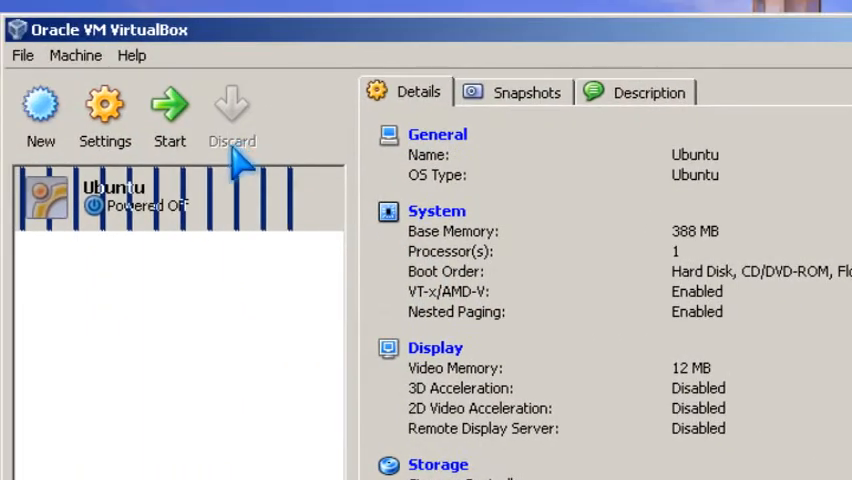
Start a new virtual machine named 'ubuntu 1004' in the wizard
{"action": "scroll", "scroll_direction": "down", "scroll_amount": 3}
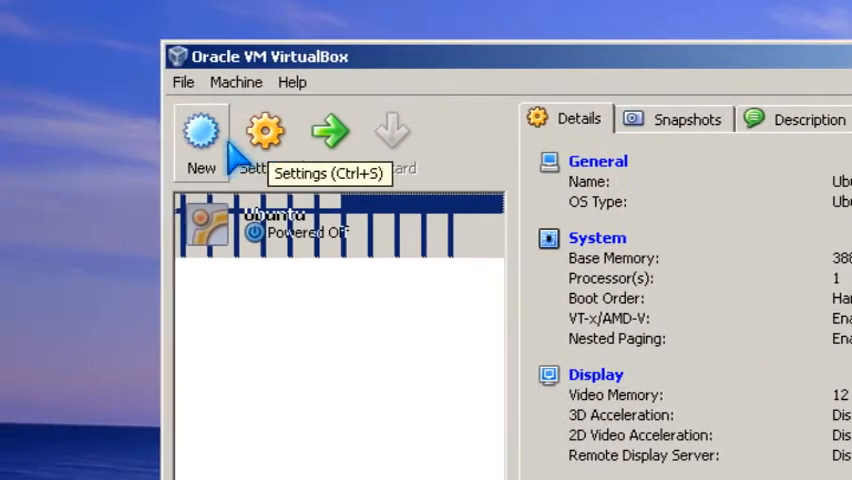
{"action": "mouse_move", "coordinate": [328, 130]}
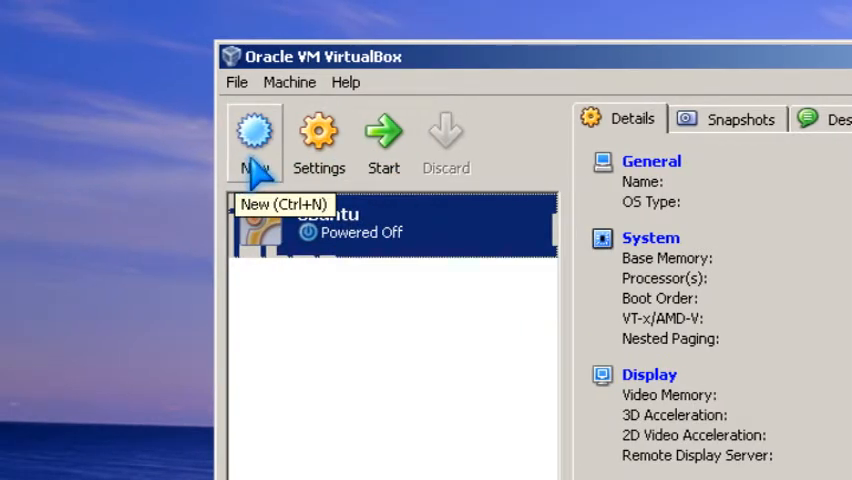
{"action": "left_click", "coordinate": [256, 135]}
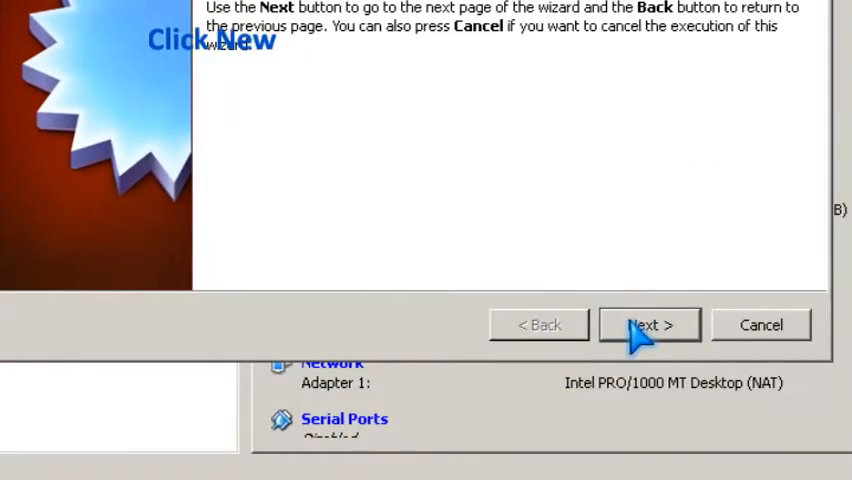
{"action": "left_click", "coordinate": [648, 324]}
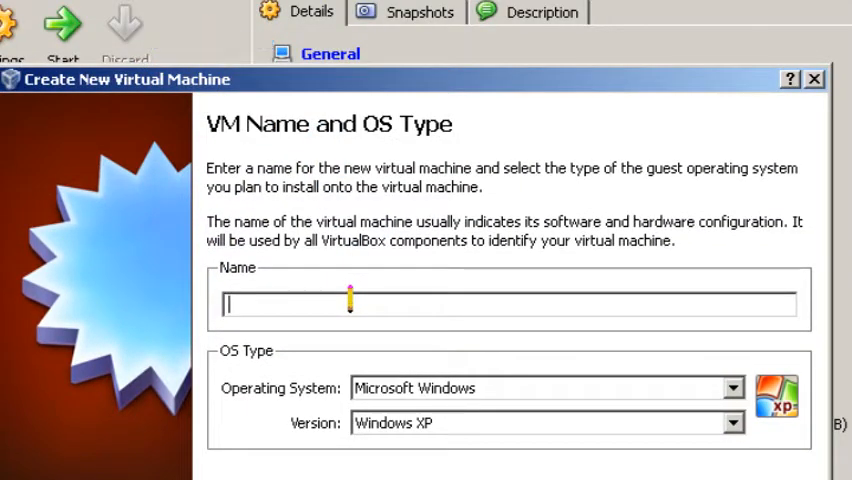
{"action": "type", "text": "ubuntu 1004"}
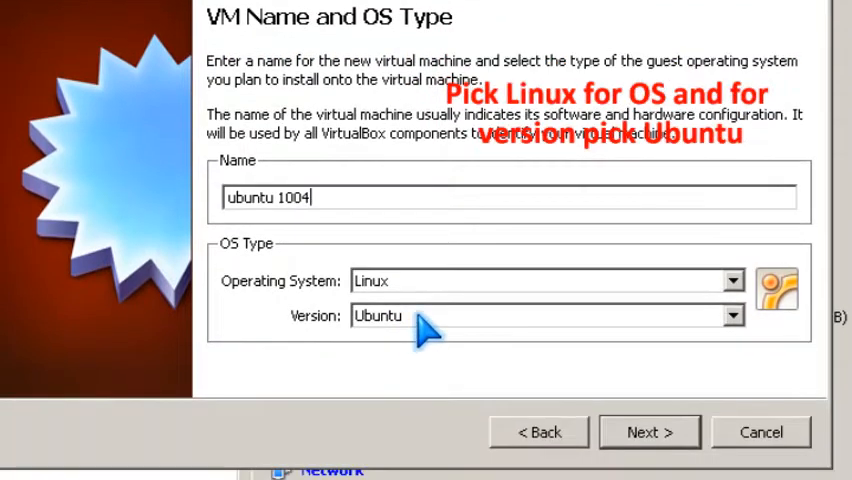
Choose Linux as the operating system and Ubuntu as the version
{"action": "left_click", "coordinate": [733, 315]}
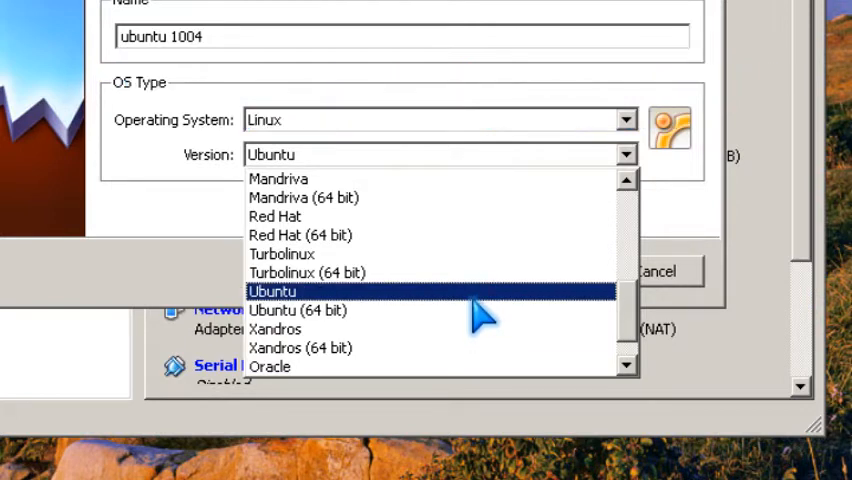
{"action": "left_click", "coordinate": [270, 291]}
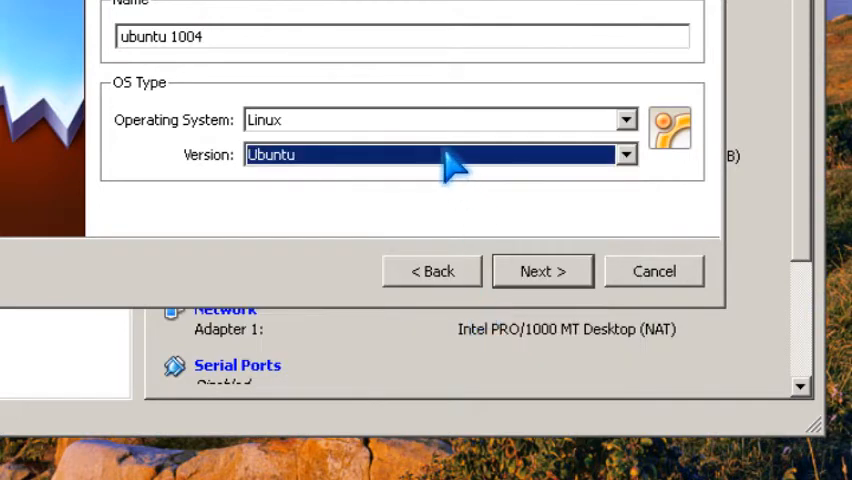
{"action": "left_click", "coordinate": [625, 253]}
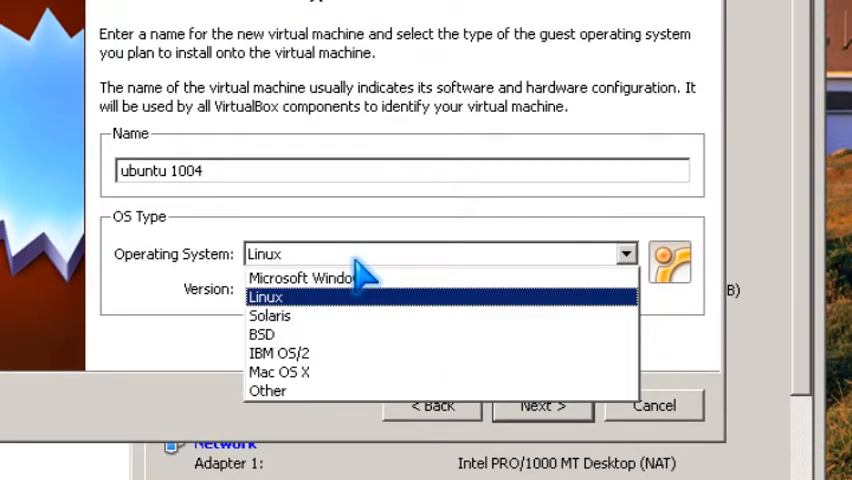
Accept 512 MB memory and a new 8 GB dynamically expanding disk, finishing the machine
{"action": "left_click", "coordinate": [543, 406]}
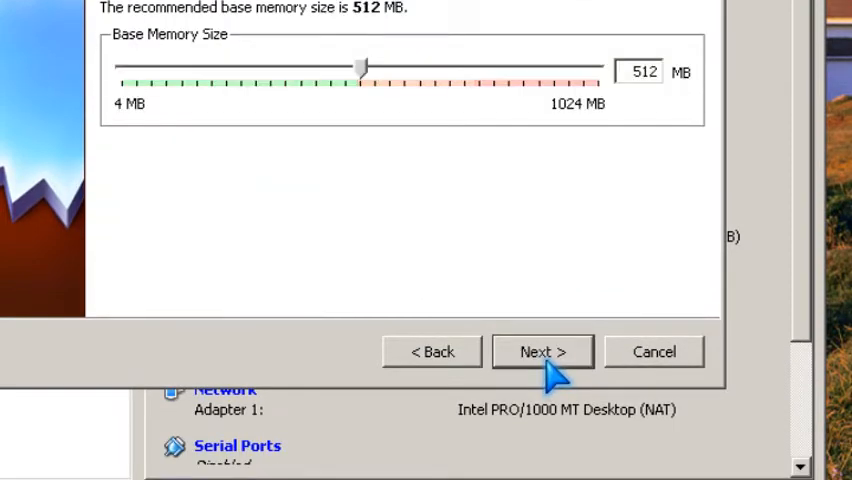
{"action": "left_click", "coordinate": [543, 351]}
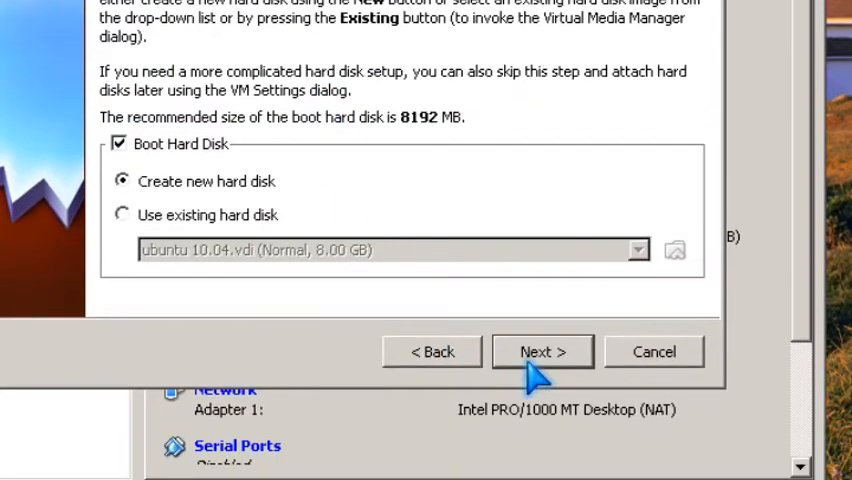
{"action": "left_click", "coordinate": [543, 351]}
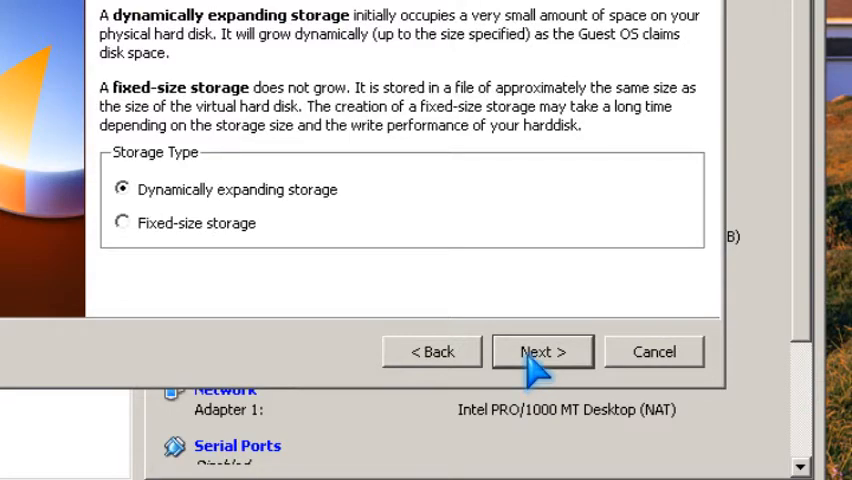
{"action": "left_click", "coordinate": [543, 351]}
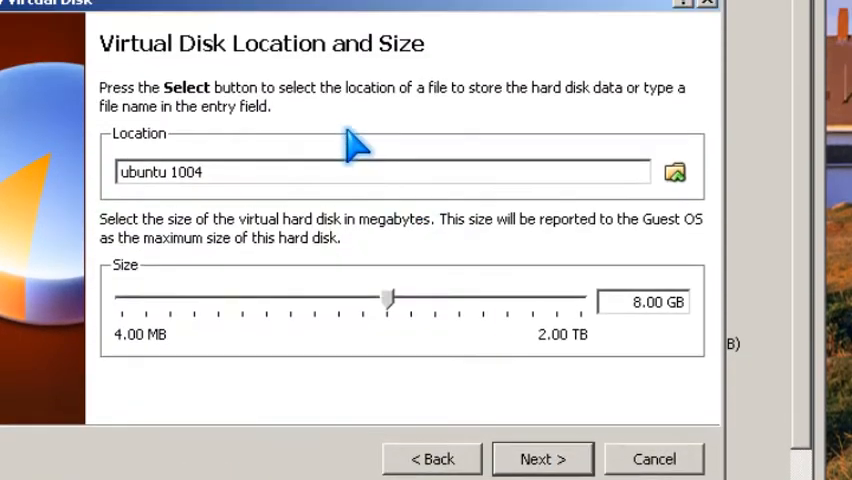
{"action": "left_click", "coordinate": [542, 458]}
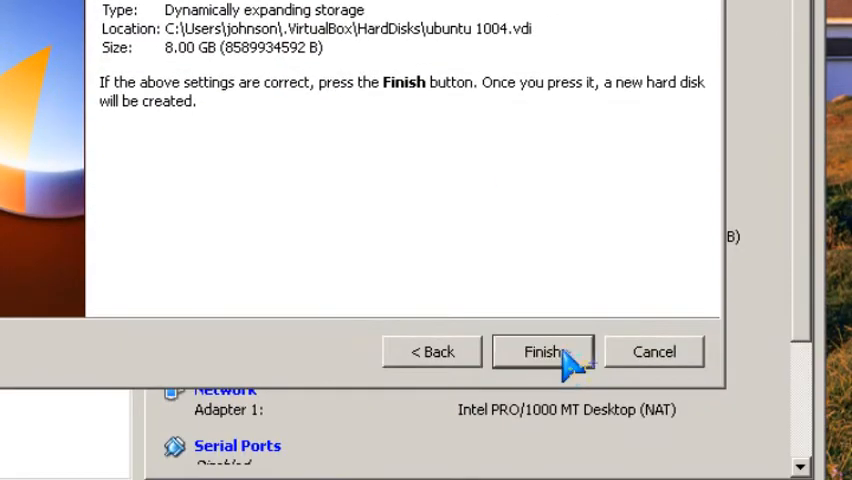
{"action": "left_click", "coordinate": [542, 351]}
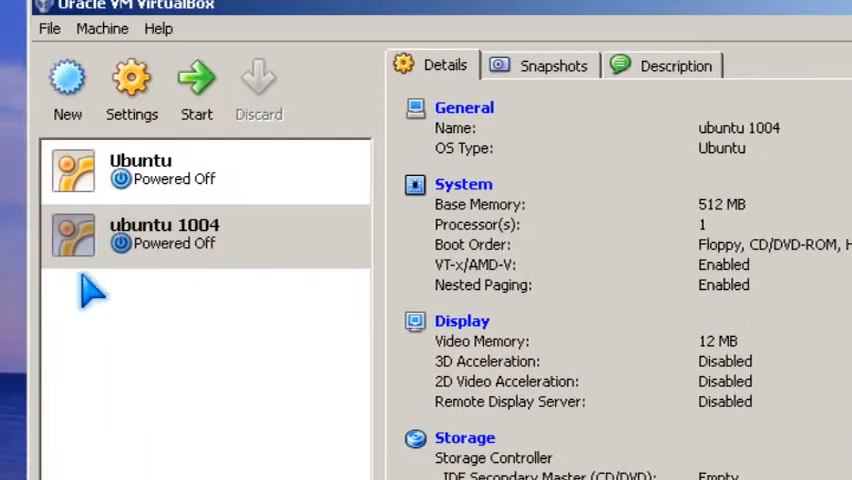
Open ubuntu 1004 settings at Storage and select the empty CD/DVD drive
{"action": "left_click", "coordinate": [163, 234]}
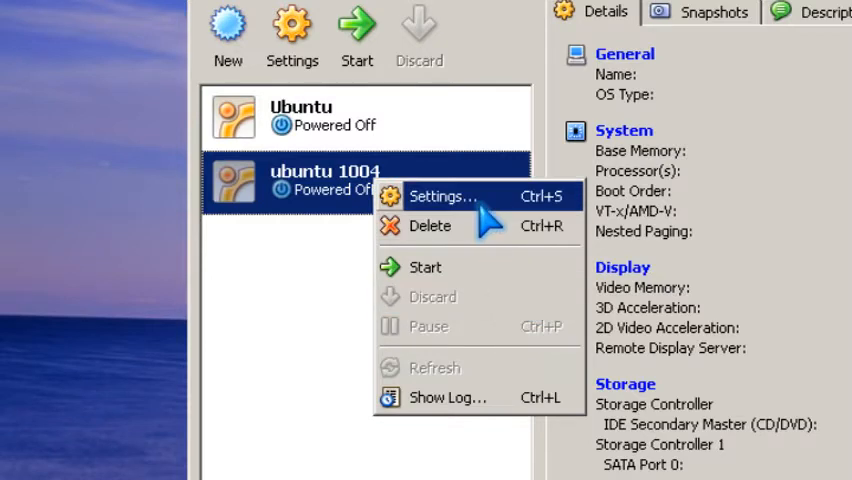
{"action": "left_click", "coordinate": [444, 196]}
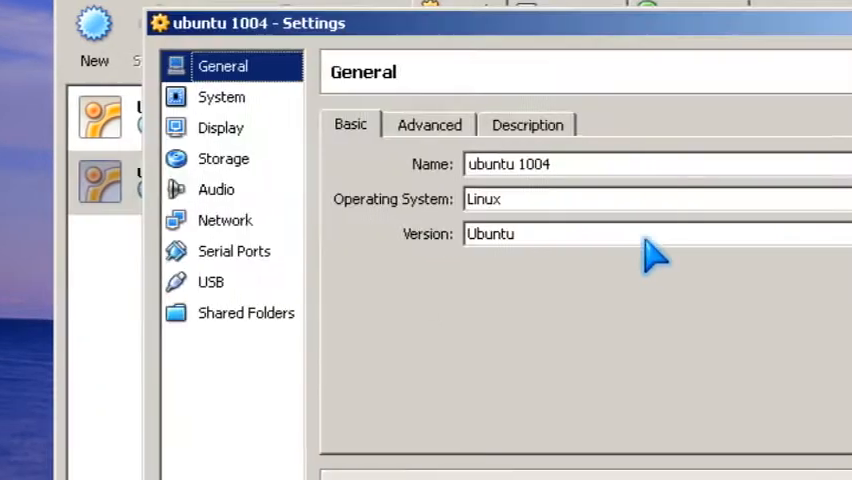
{"action": "left_click", "coordinate": [223, 158]}
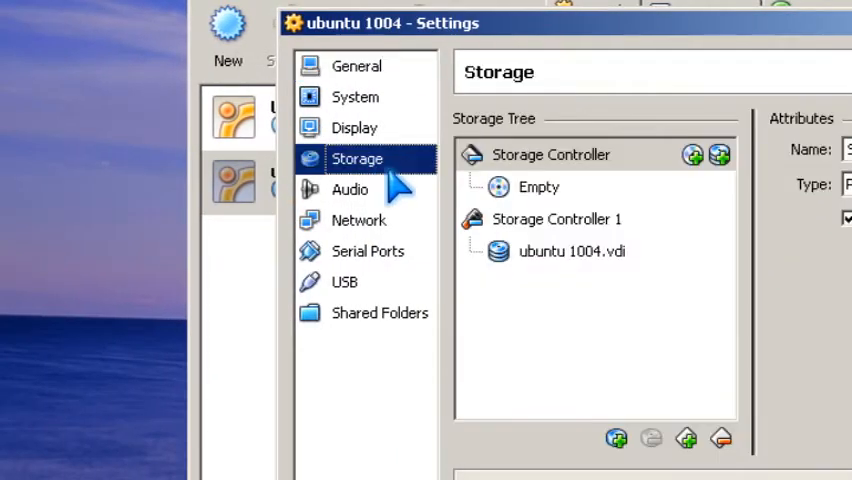
{"action": "left_click", "coordinate": [538, 187]}
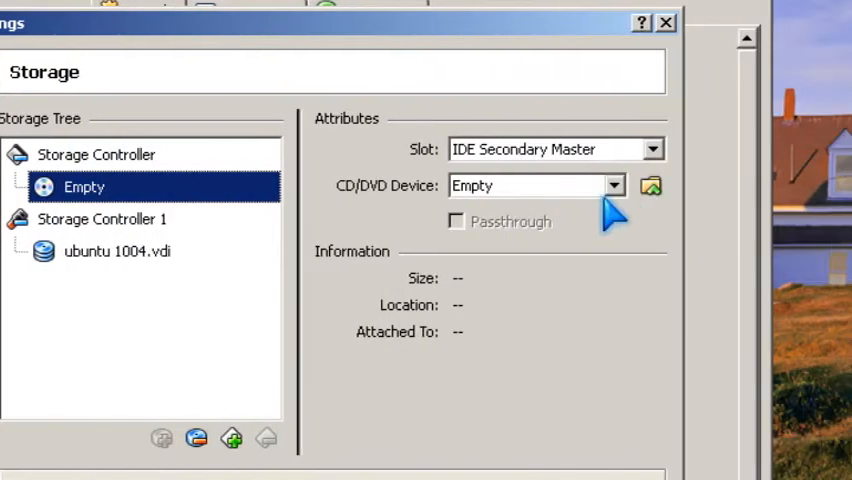
{"action": "left_click", "coordinate": [613, 185]}
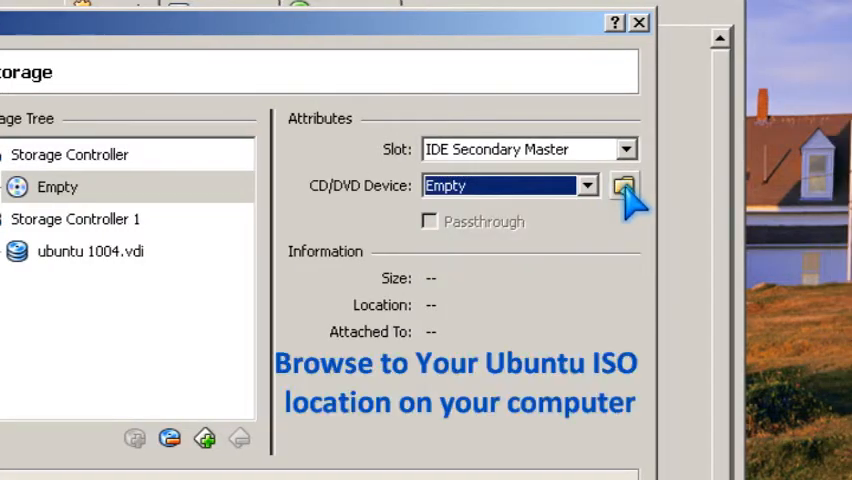
Attach ubuntu-10.04-desktop-i386.iso to the CD/DVD drive via the Virtual Media Manager
{"action": "left_click", "coordinate": [624, 186]}
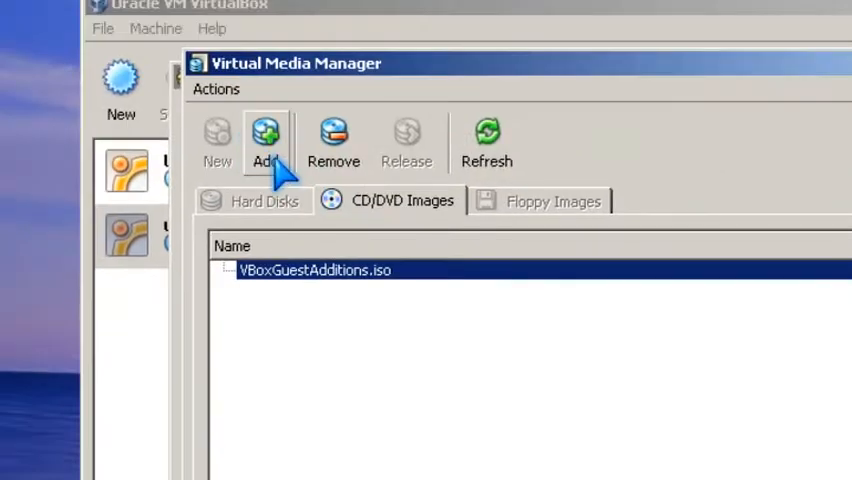
{"action": "left_click", "coordinate": [266, 140]}
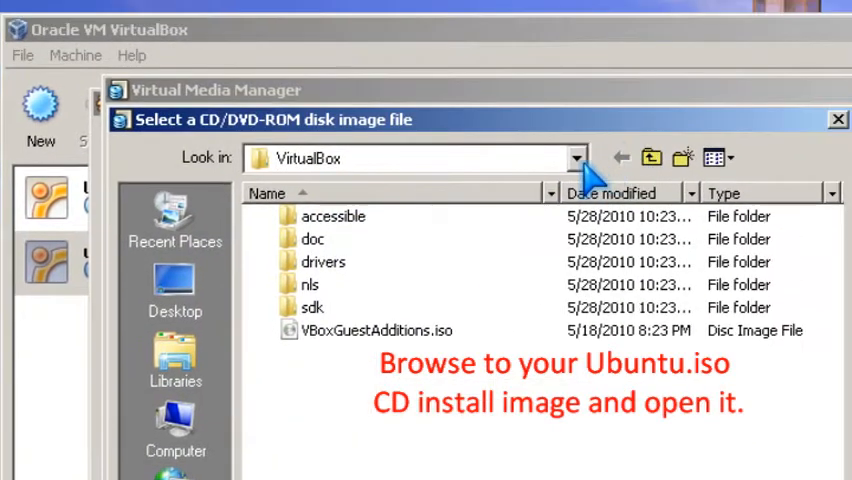
{"action": "left_click", "coordinate": [575, 158]}
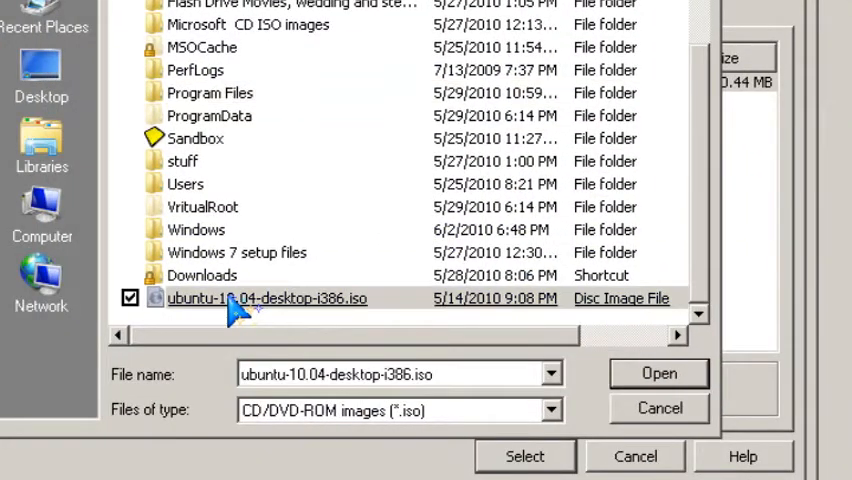
{"action": "left_click", "coordinate": [659, 373]}
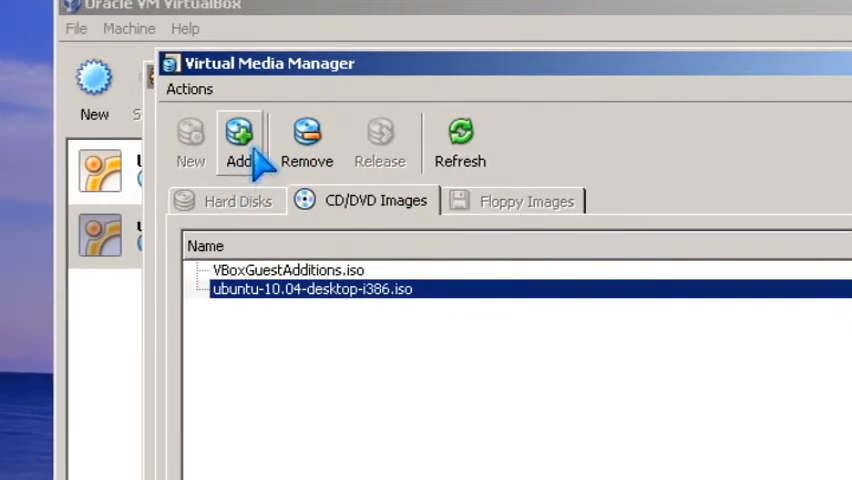
{"action": "mouse_move", "coordinate": [535, 155]}
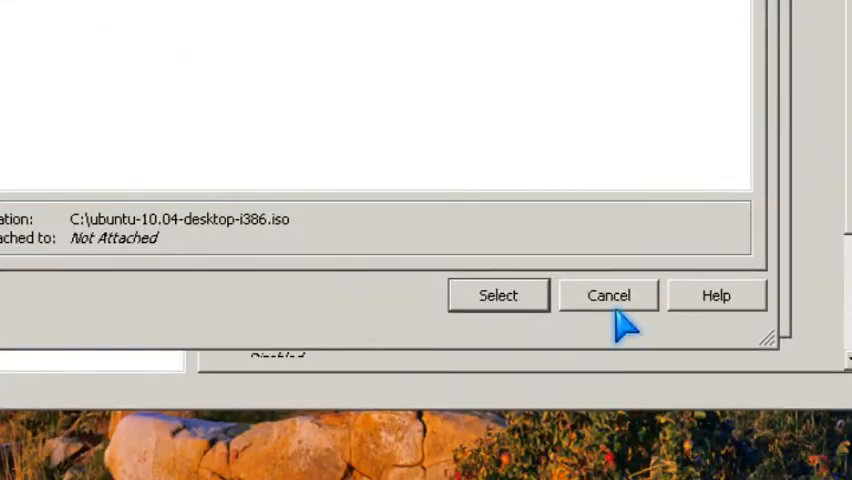
{"action": "left_click", "coordinate": [498, 295]}
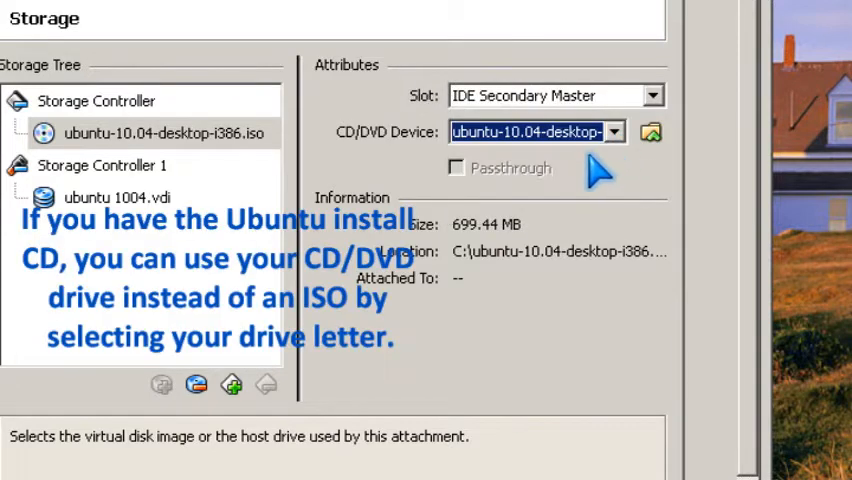
Keep the Ubuntu ISO as the CD/DVD source and save the settings with OK
{"action": "left_click", "coordinate": [612, 131]}
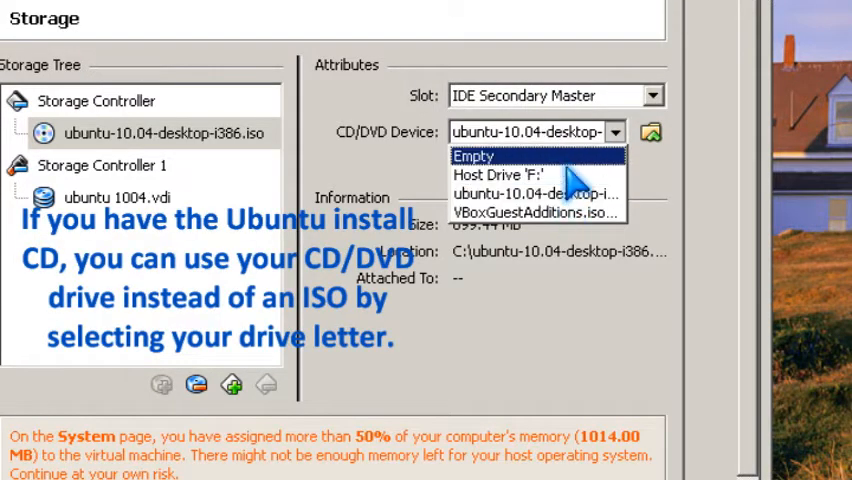
{"action": "left_click", "coordinate": [530, 193]}
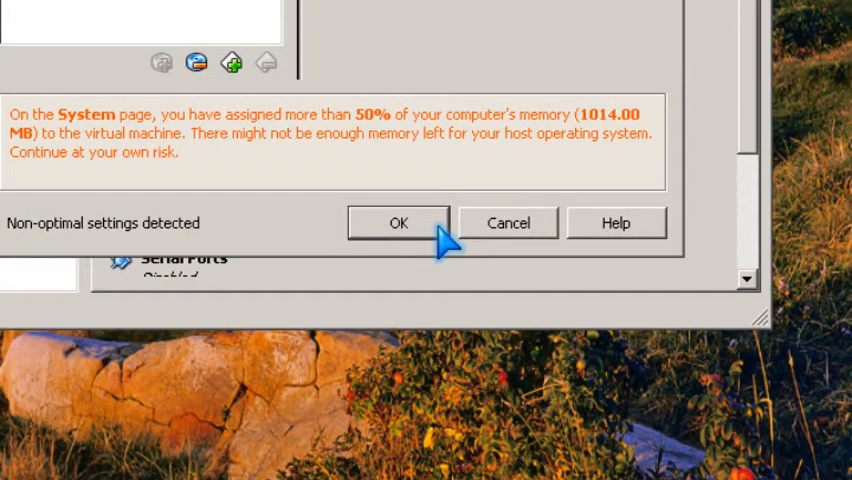
{"action": "left_click", "coordinate": [397, 223]}
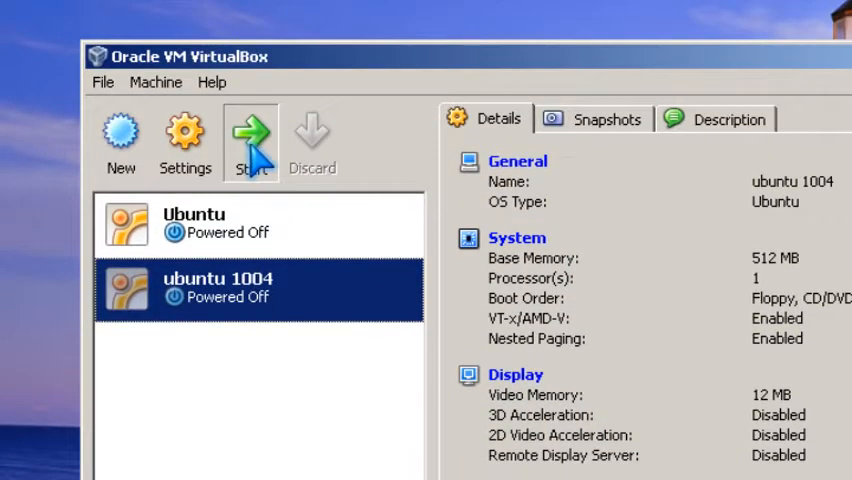
Boot ubuntu 1004 and choose Install Ubuntu 10.04 LTS on the welcome screen
{"action": "left_click", "coordinate": [251, 140]}
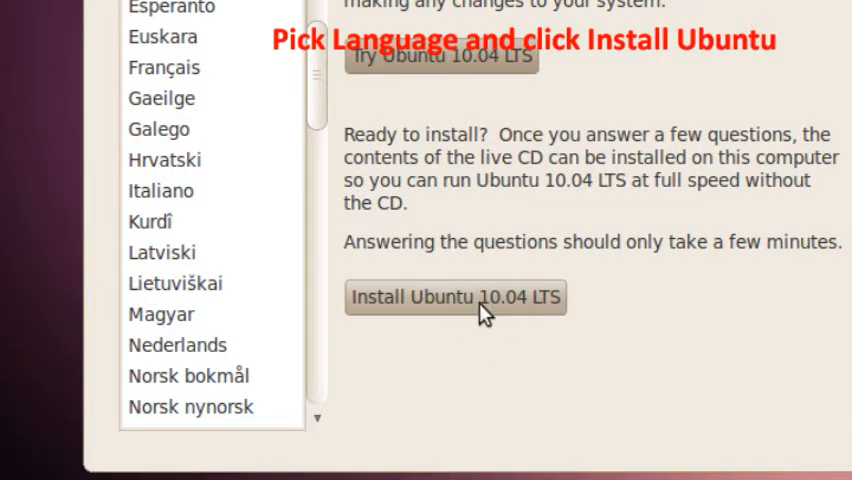
{"action": "left_click", "coordinate": [454, 297]}
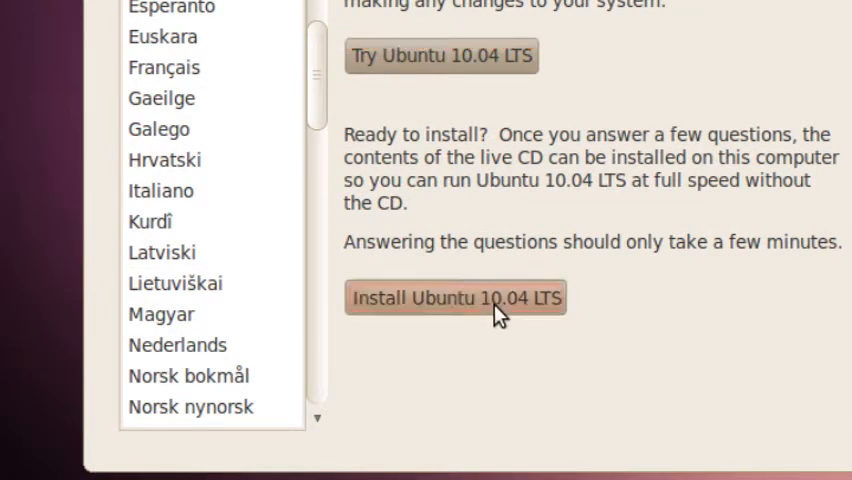
{"action": "left_click", "coordinate": [455, 297]}
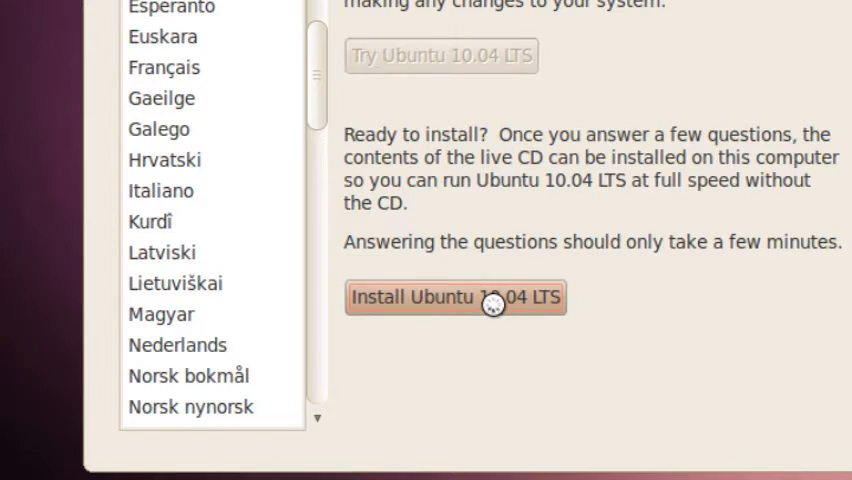
{"action": "left_click", "coordinate": [455, 297]}
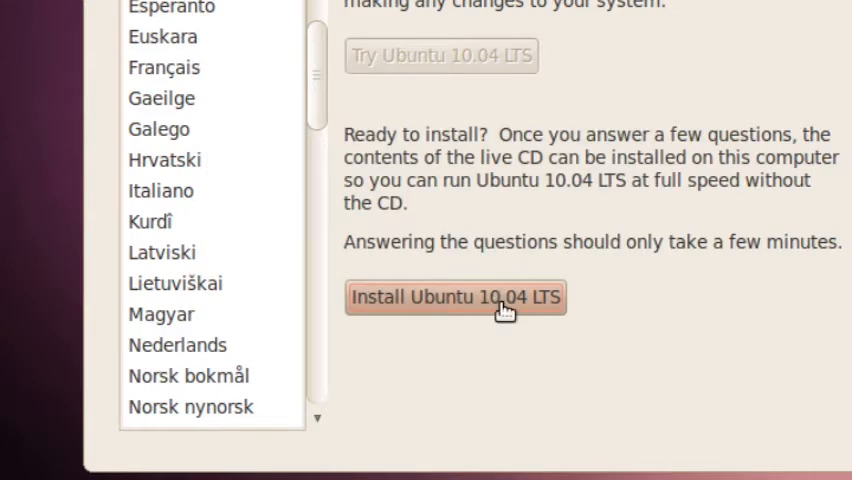
{"action": "left_click", "coordinate": [456, 297]}
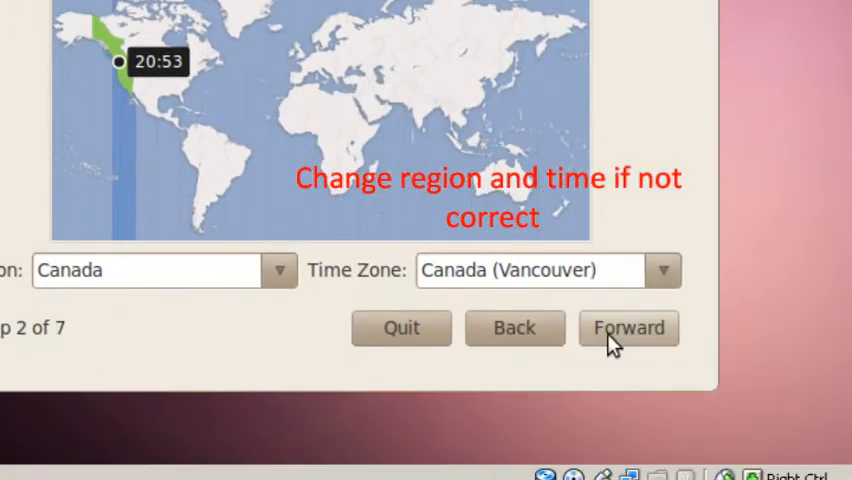
Accept the Vancouver time zone, test the keyboard with 'fff', and keep the USA layout
{"action": "left_click", "coordinate": [628, 327]}
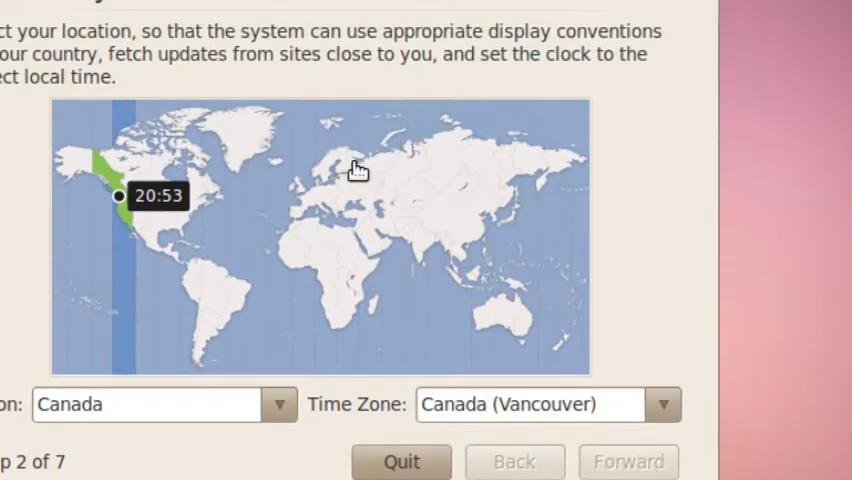
{"action": "left_click", "coordinate": [628, 461]}
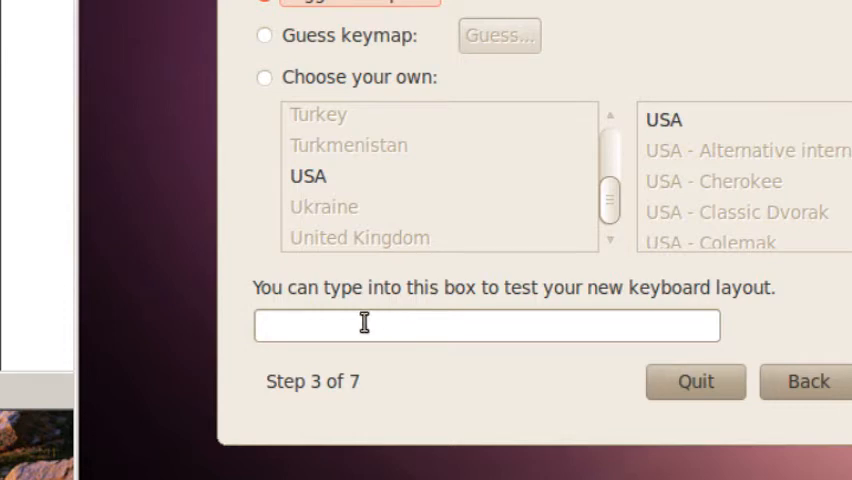
{"action": "type", "text": "fff"}
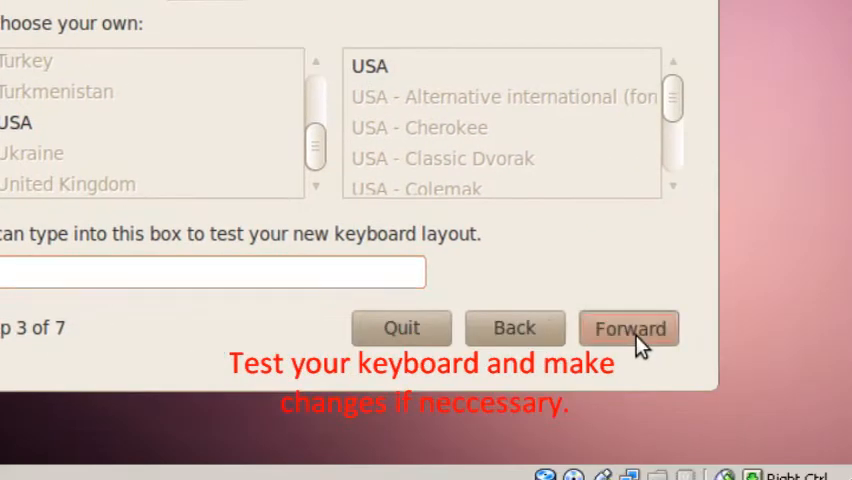
{"action": "left_click", "coordinate": [629, 328]}
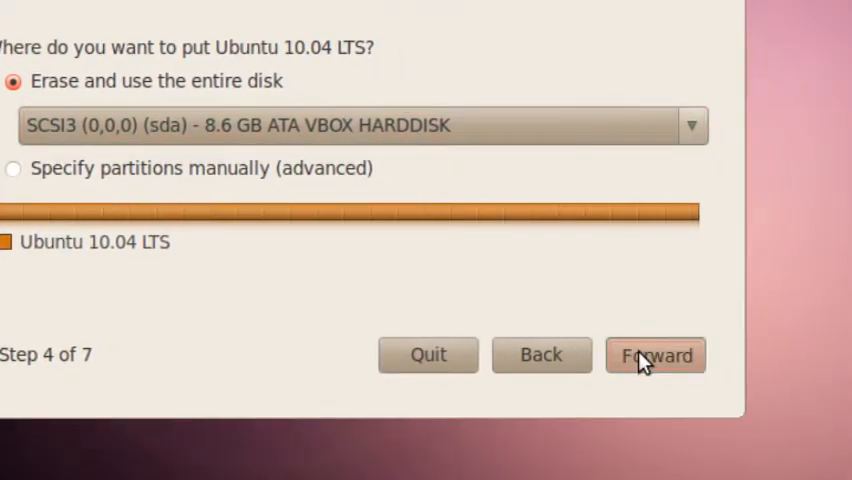
Keep 'Erase and use the entire disk' and continue to the user details step
{"action": "left_click", "coordinate": [655, 355]}
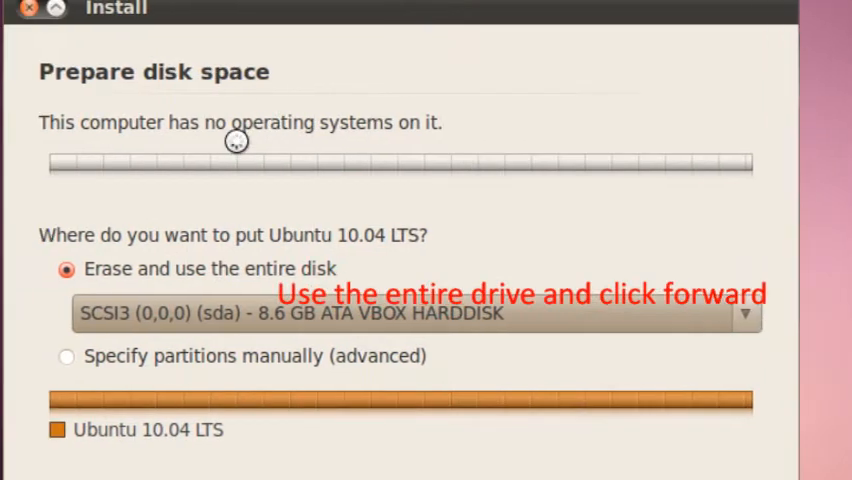
{"action": "mouse_move", "coordinate": [266, 337]}
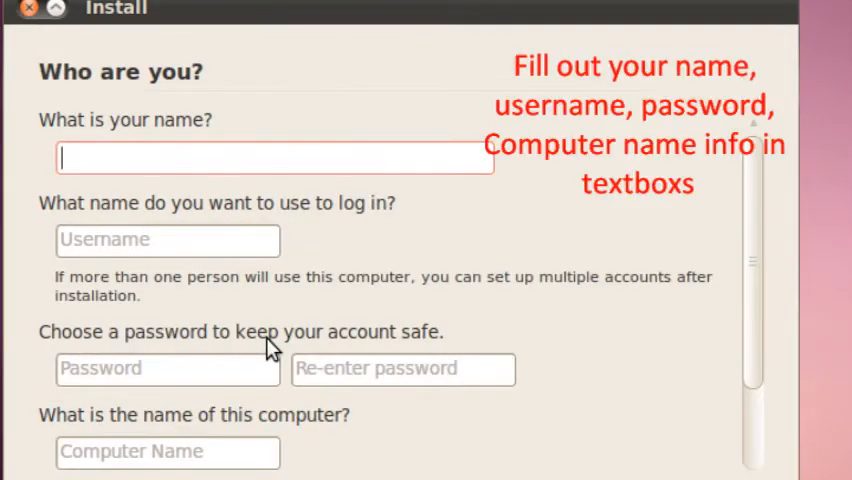
Enter user 'john' with password and computer name, then continue to the summary
{"action": "type", "text": "john"}
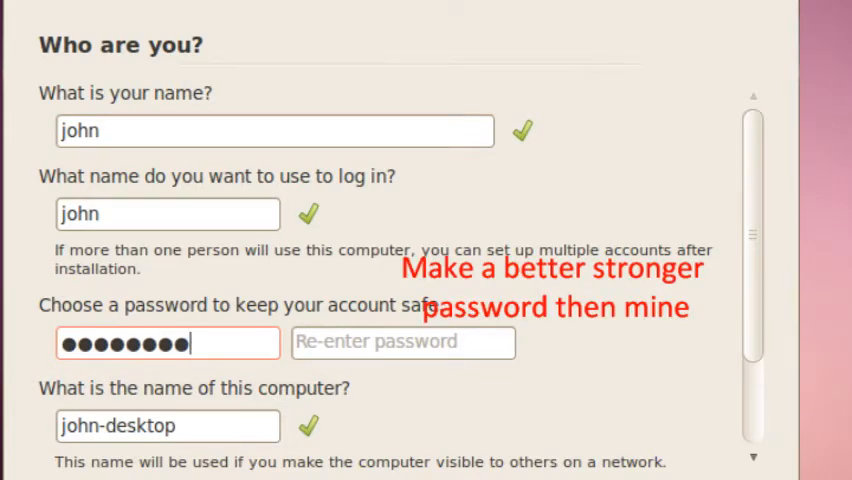
{"action": "type", "text": "••"}
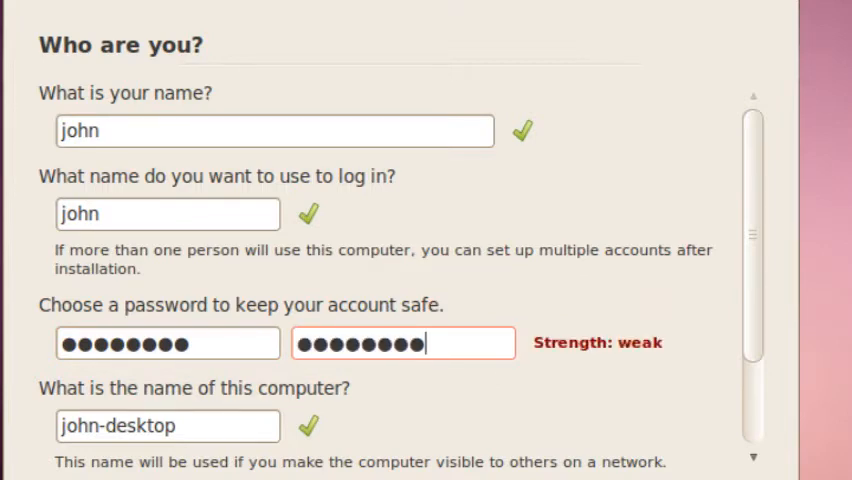
{"action": "scroll", "scroll_direction": "down", "scroll_amount": 3}
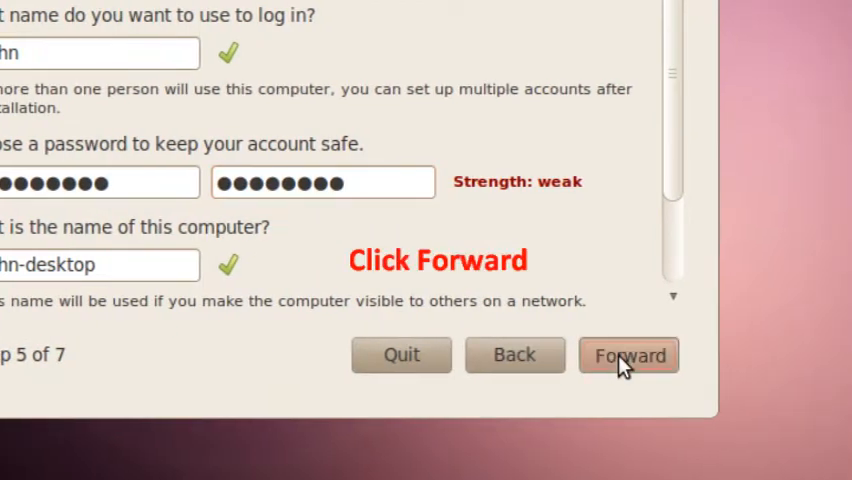
{"action": "left_click", "coordinate": [628, 355]}
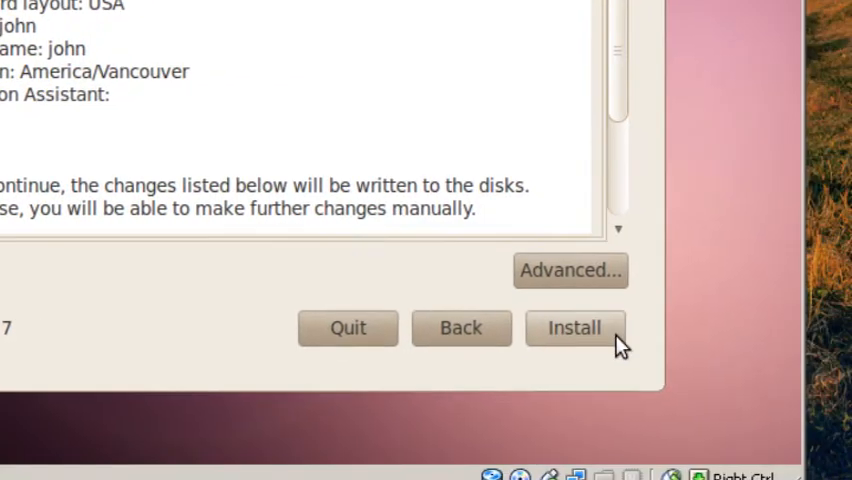
Install Ubuntu, restart, and reset the hung machine via Machine > Reset
{"action": "left_click", "coordinate": [574, 327]}
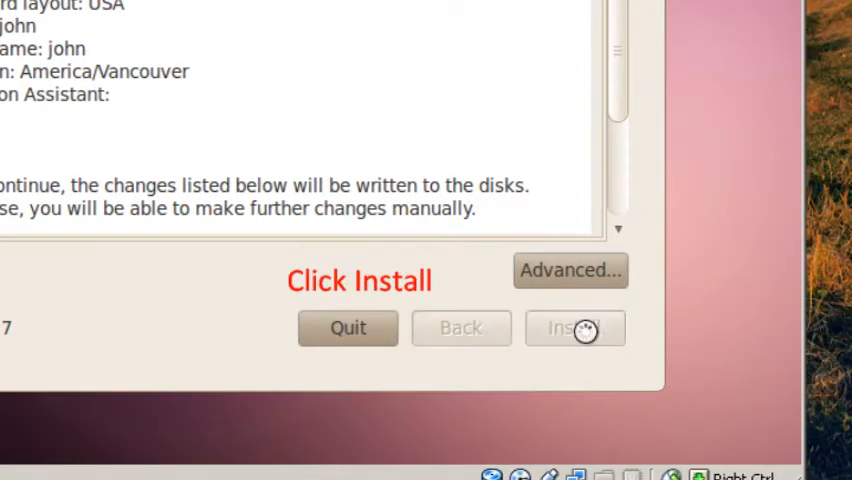
{"action": "left_click", "coordinate": [574, 328]}
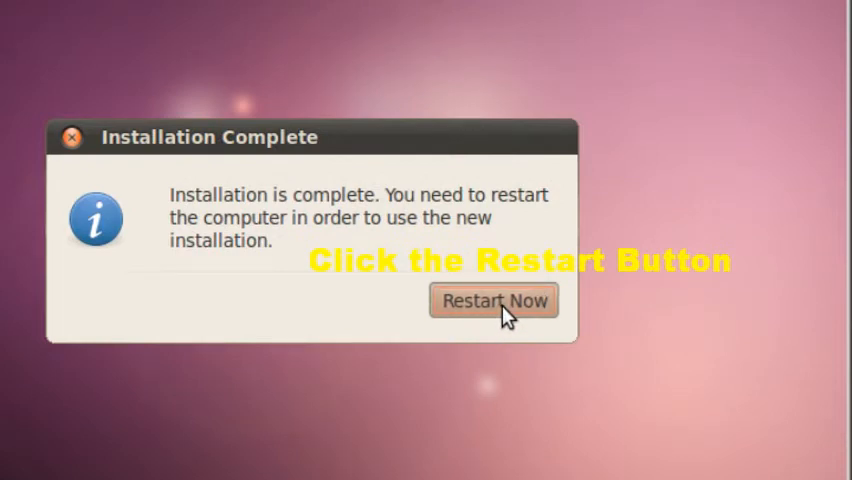
{"action": "left_click", "coordinate": [494, 300]}
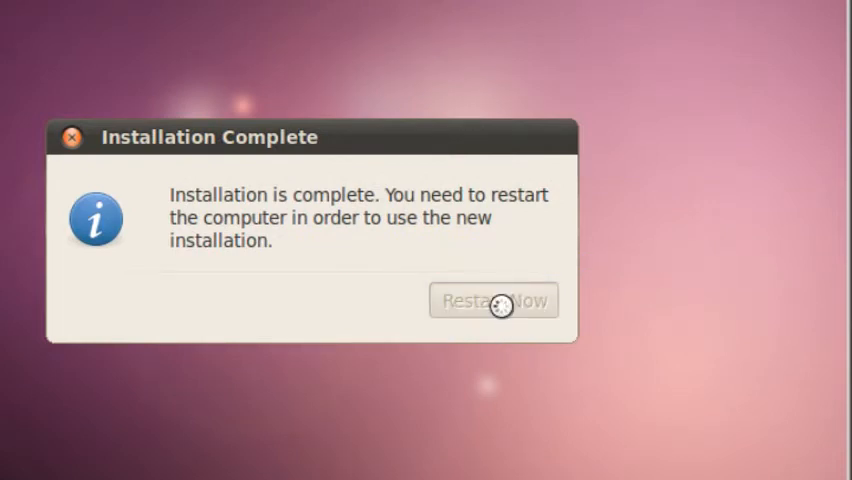
{"action": "left_click", "coordinate": [494, 300]}
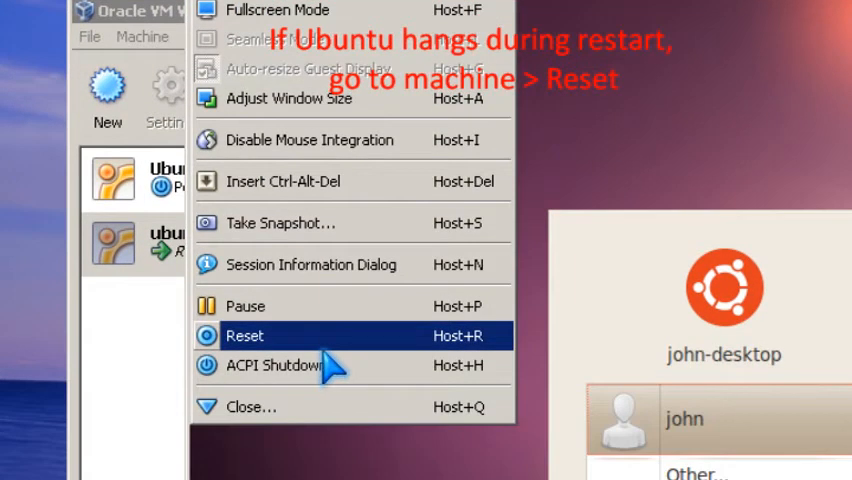
{"action": "left_click", "coordinate": [245, 335]}
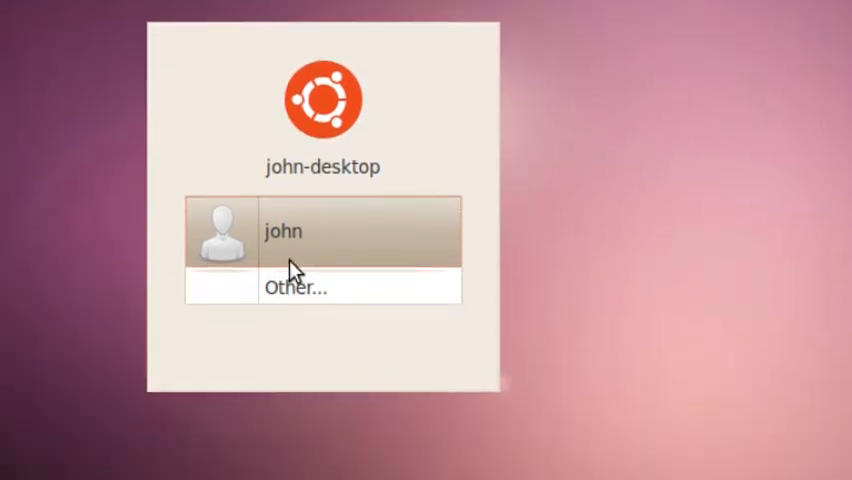
Log in as john to reach the Ubuntu desktop
{"action": "left_click", "coordinate": [283, 231]}
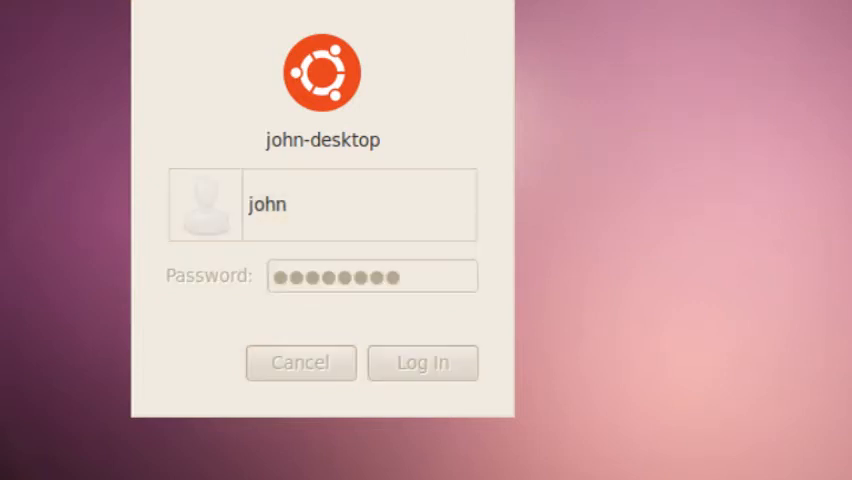
{"action": "left_click", "coordinate": [422, 362]}
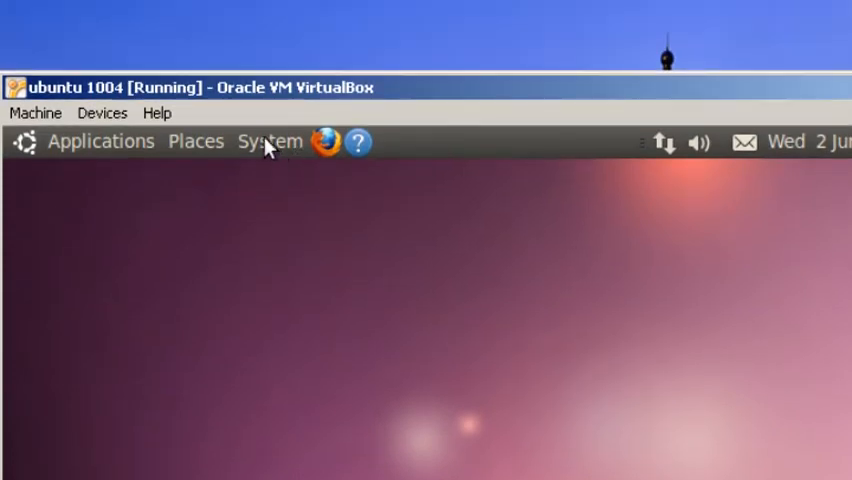
Launch Update Manager from System > Administration
{"action": "left_click", "coordinate": [269, 141]}
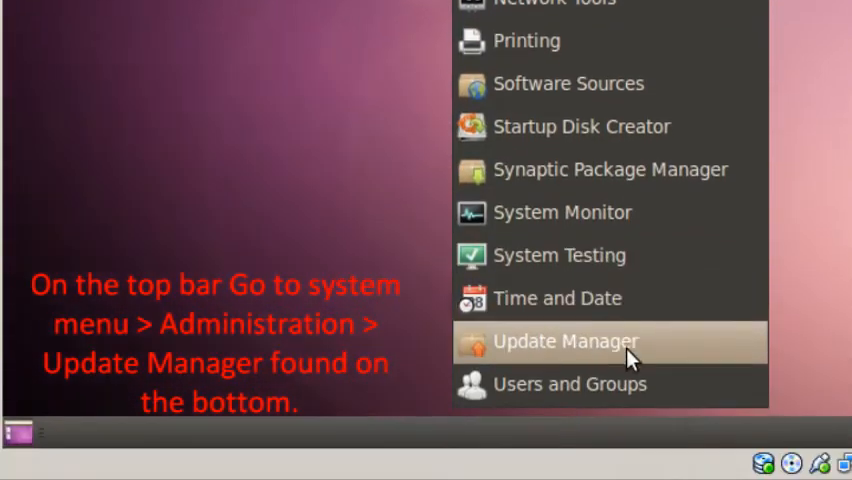
{"action": "left_click", "coordinate": [565, 341]}
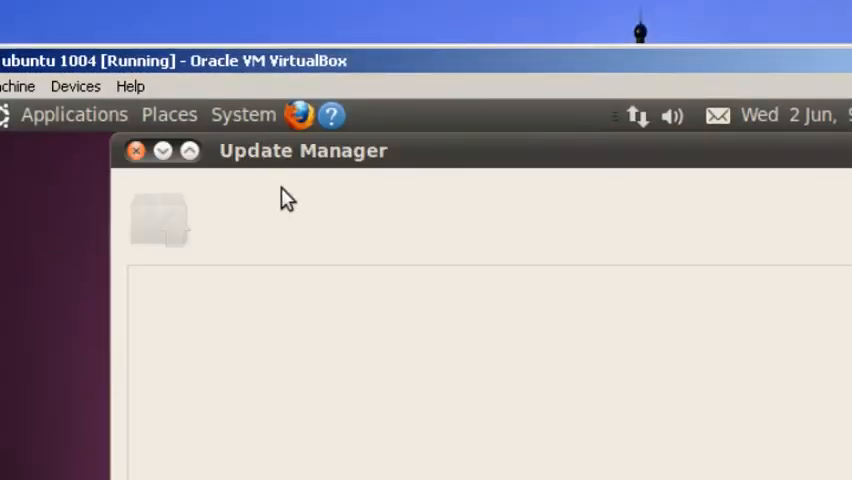
{"action": "left_click", "coordinate": [242, 114]}
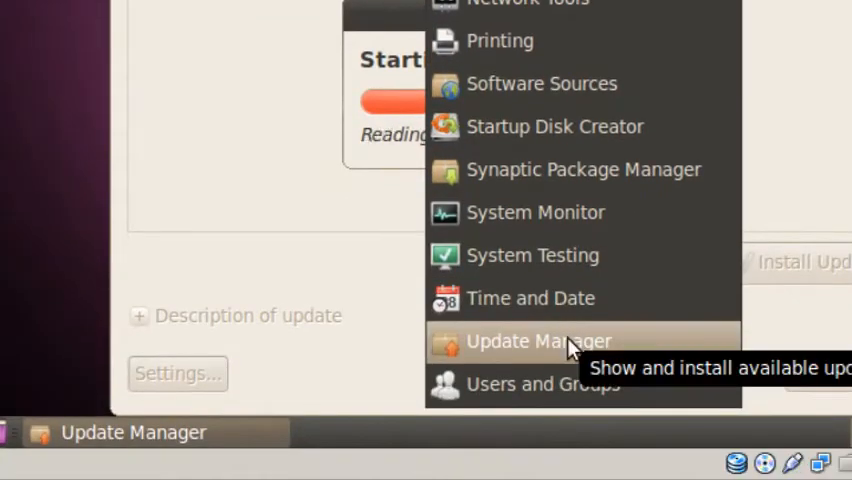
{"action": "left_click", "coordinate": [537, 340]}
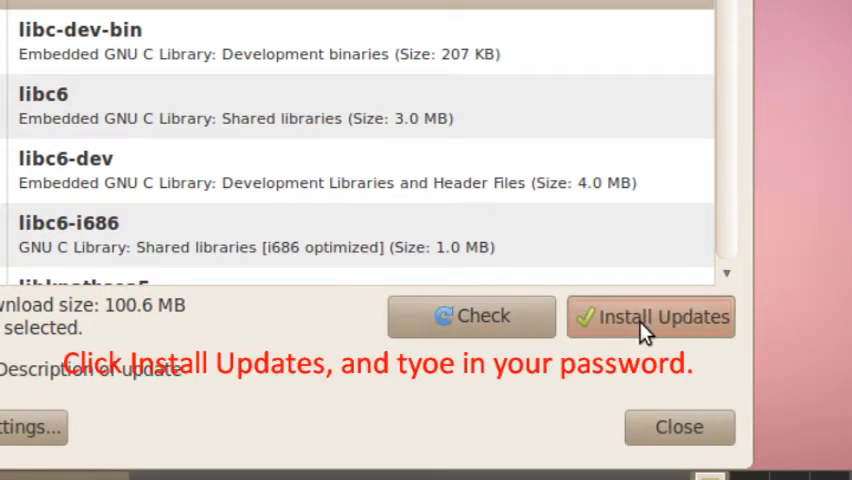
Start installing the available updates, authenticating with the administrator password
{"action": "left_click", "coordinate": [650, 316]}
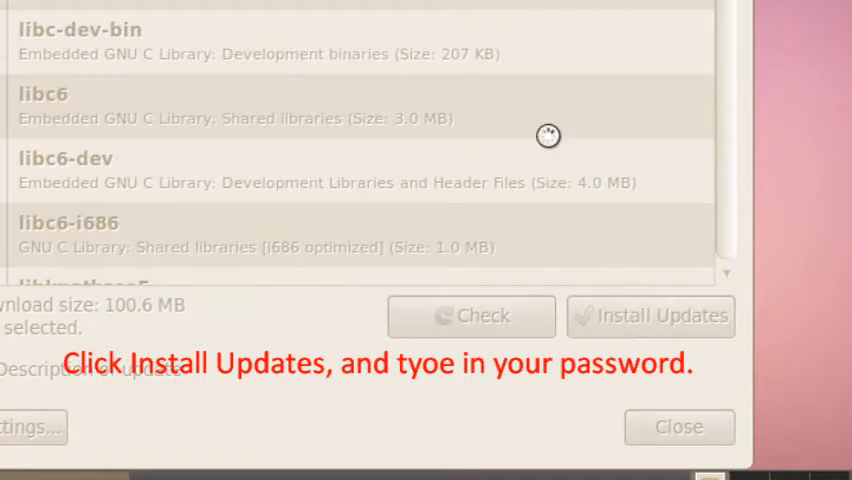
{"action": "left_click", "coordinate": [650, 316]}
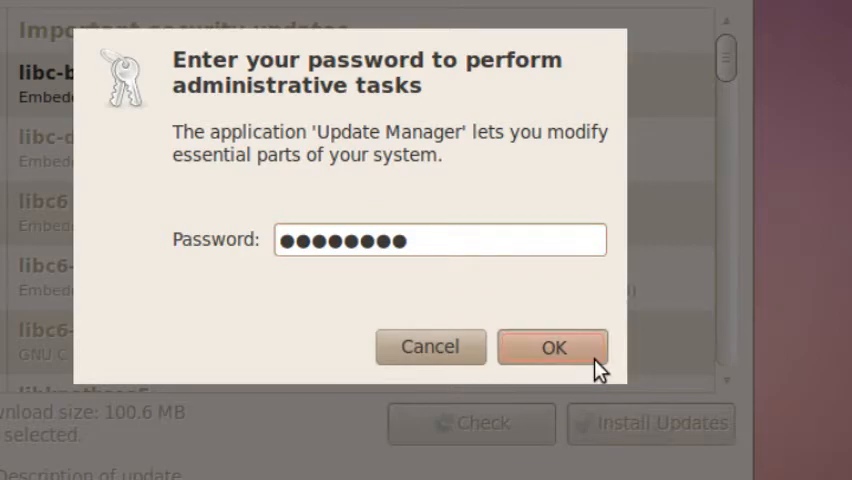
{"action": "left_click", "coordinate": [553, 347]}
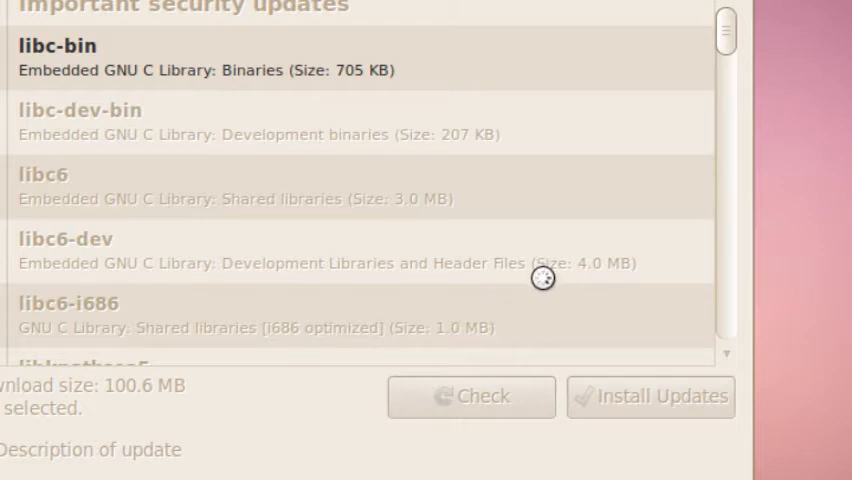
{"action": "mouse_move", "coordinate": [517, 197]}
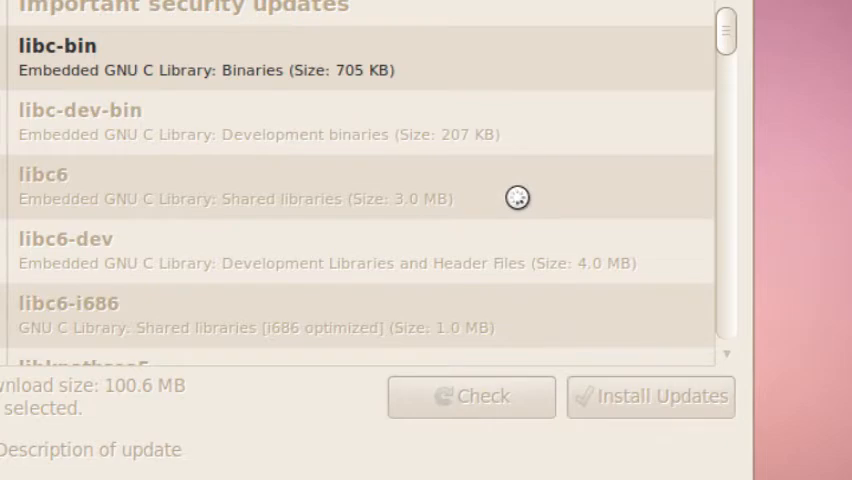
{"action": "left_click", "coordinate": [650, 397]}
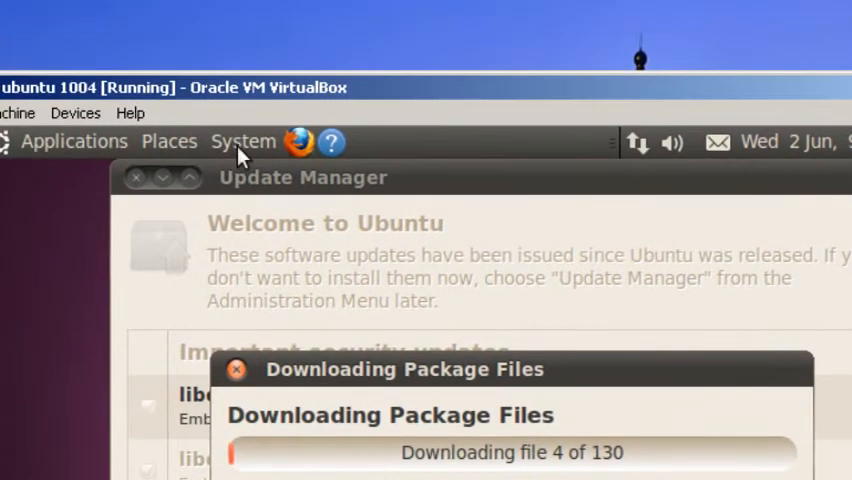
{"action": "left_click", "coordinate": [243, 141]}
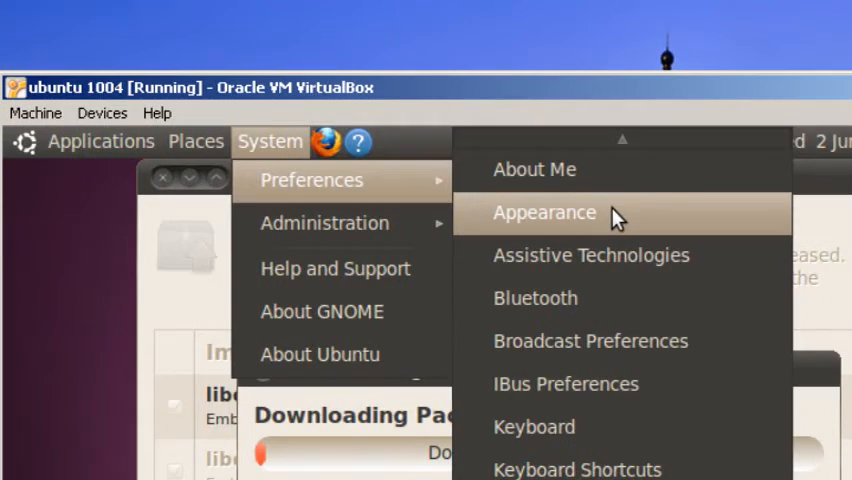
Reach the Background tab of the Appearance preferences
{"action": "left_click", "coordinate": [544, 212]}
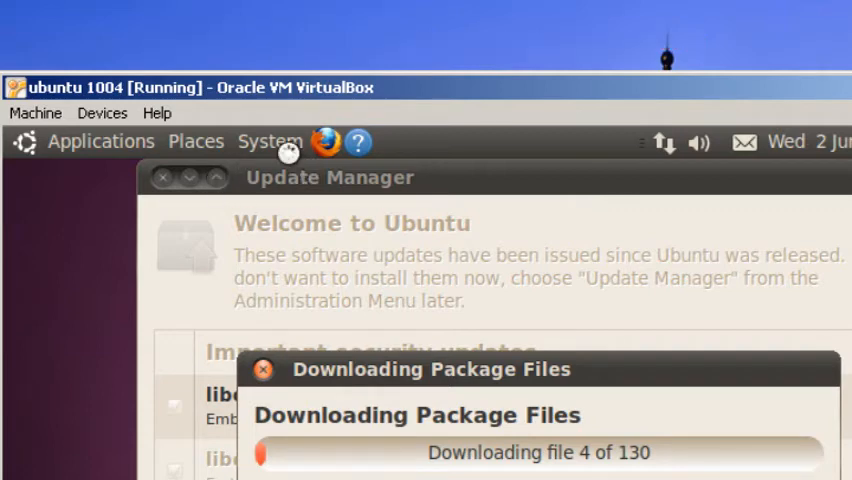
{"action": "left_click", "coordinate": [270, 141]}
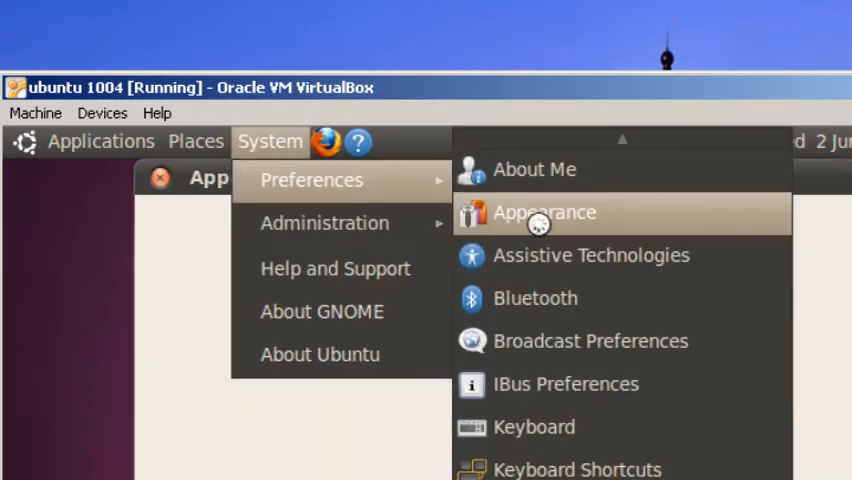
{"action": "left_click", "coordinate": [544, 212]}
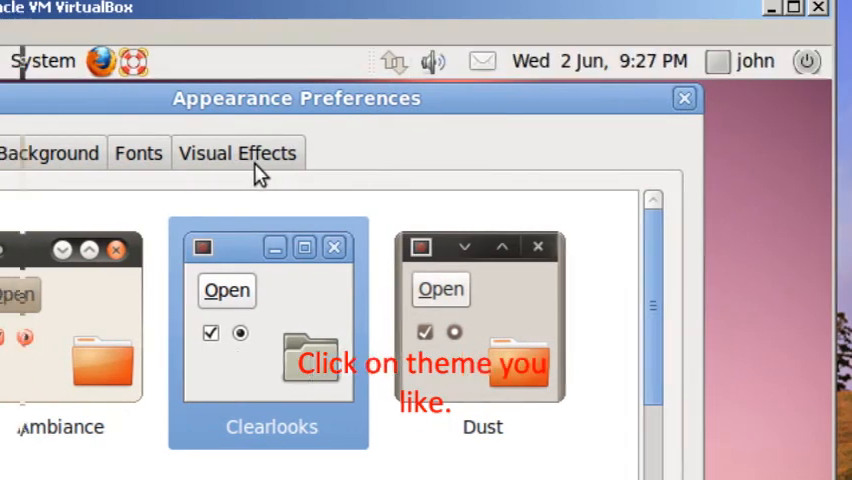
{"action": "left_click", "coordinate": [207, 152]}
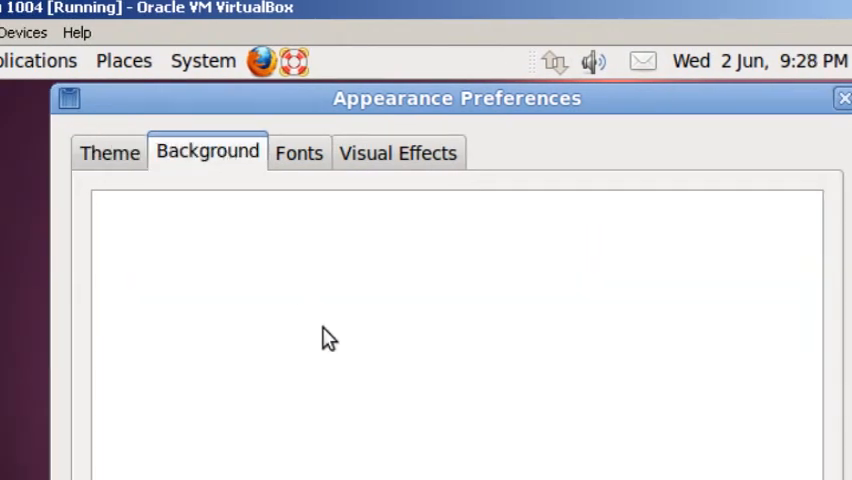
{"action": "mouse_move", "coordinate": [393, 355]}
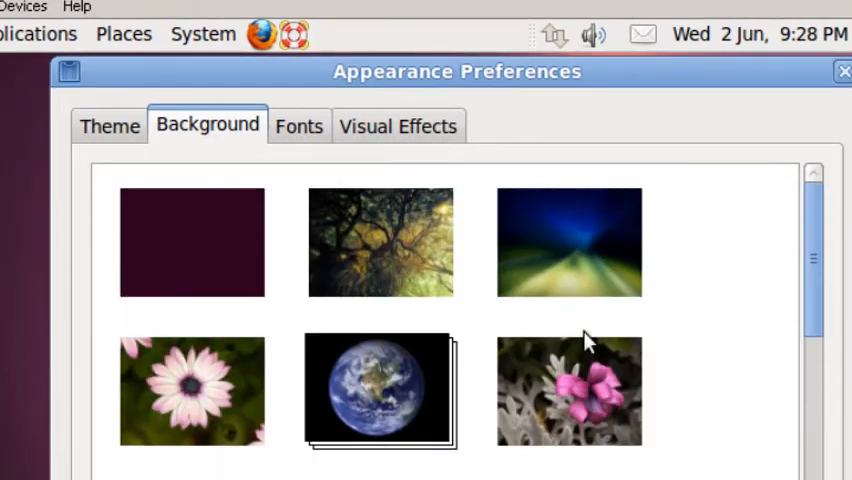
Set the sunset pier photo as background, review fonts and theme, and close
{"action": "scroll", "scroll_direction": "down", "scroll_amount": 3}
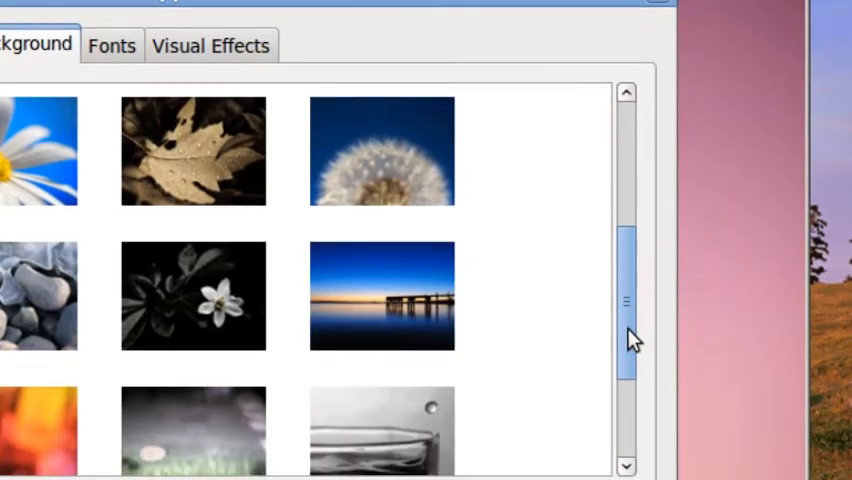
{"action": "left_click", "coordinate": [382, 204]}
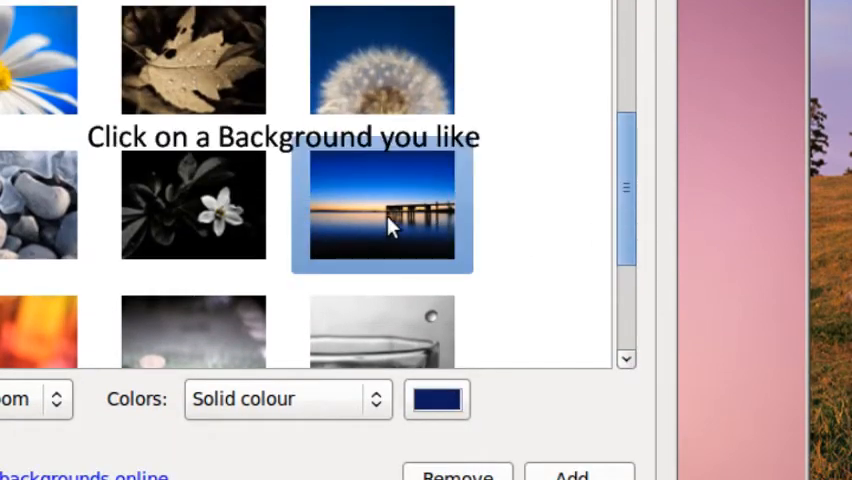
{"action": "left_click", "coordinate": [382, 205]}
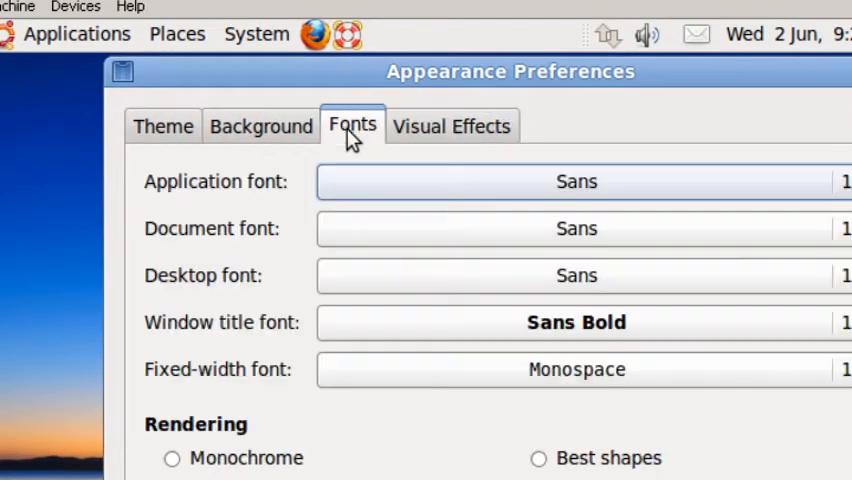
{"action": "left_click", "coordinate": [163, 126]}
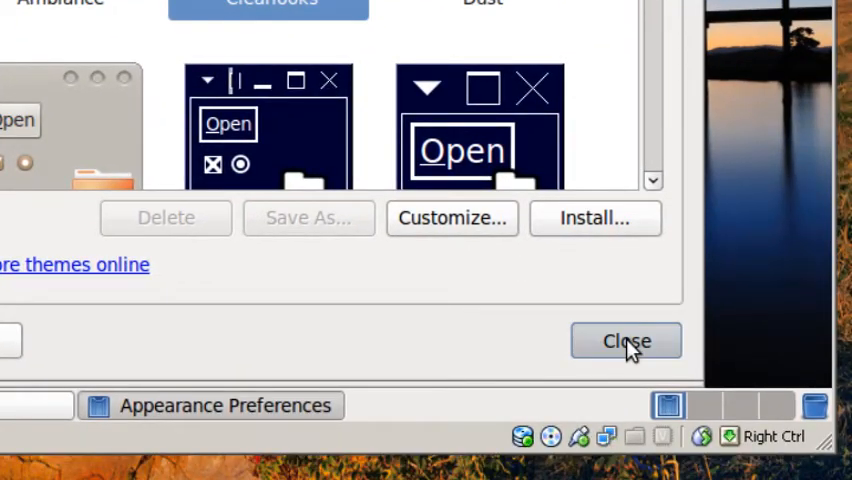
{"action": "left_click", "coordinate": [626, 341]}
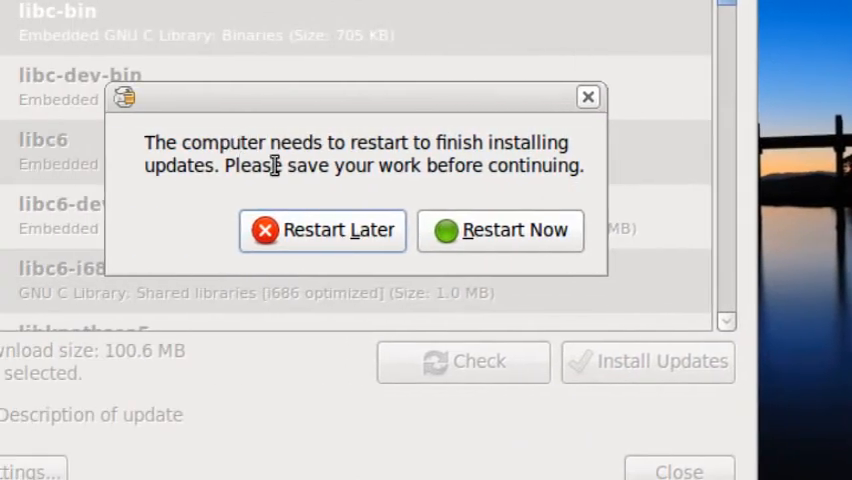
{"action": "mouse_move", "coordinate": [293, 135]}
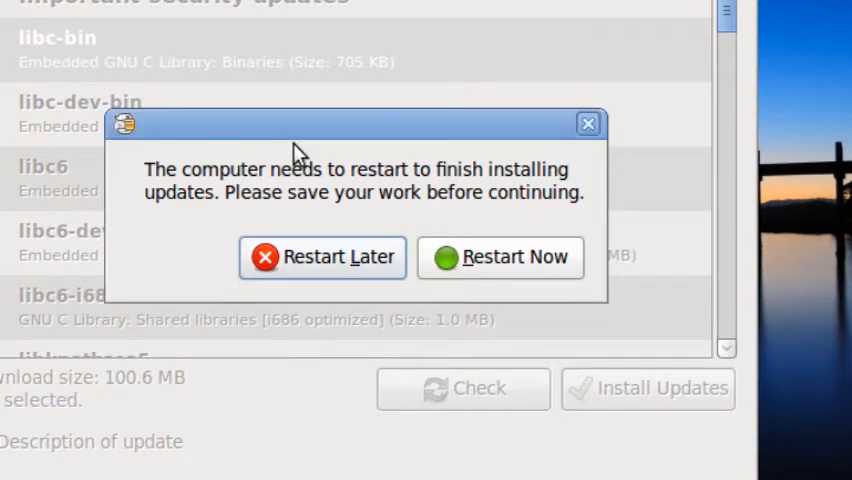
{"action": "mouse_move", "coordinate": [520, 155]}
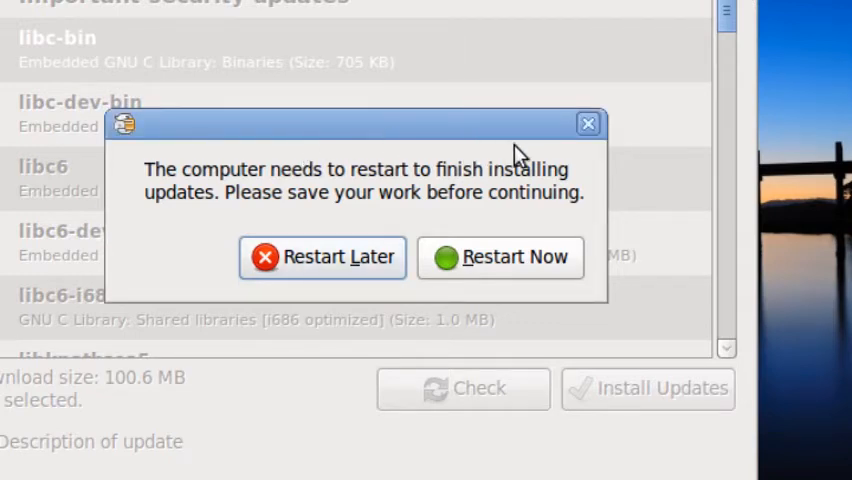
{"action": "mouse_move", "coordinate": [530, 270]}
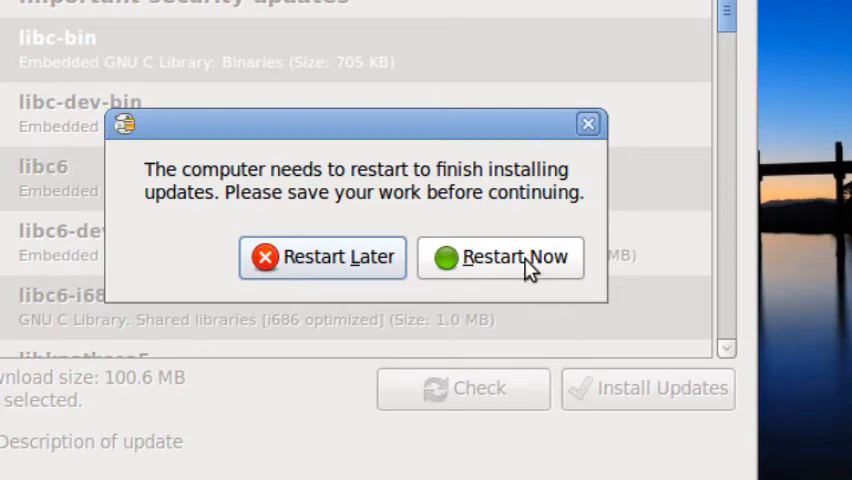
Restart the Ubuntu guest now to finish installing the updates
{"action": "left_click", "coordinate": [513, 257]}
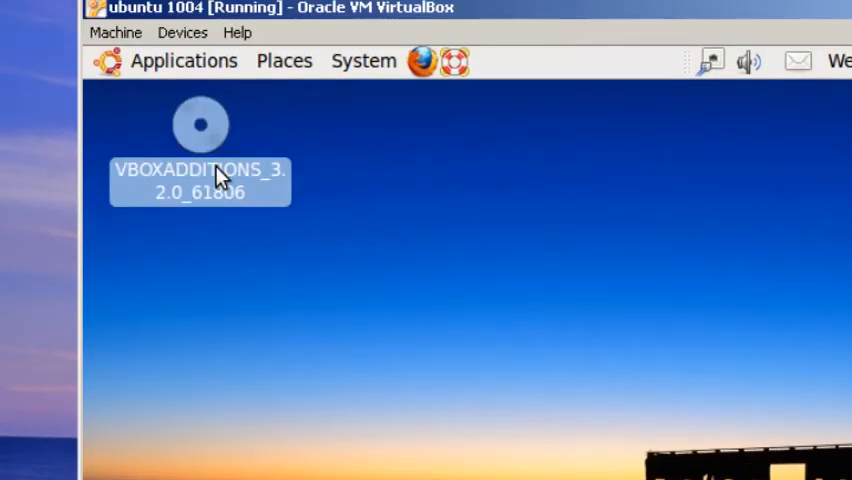
{"action": "mouse_move", "coordinate": [343, 150]}
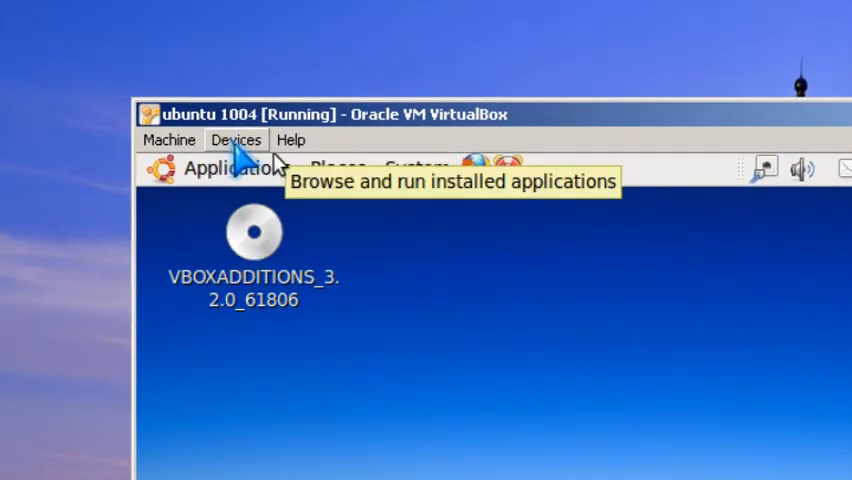
Insert the Guest Additions disc via Devices and browse the VBOXADDITIONS contents
{"action": "left_click", "coordinate": [237, 140]}
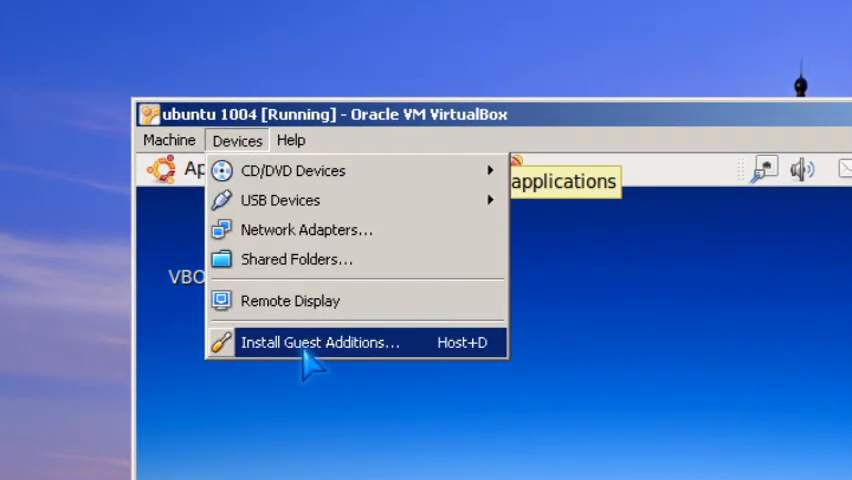
{"action": "left_click", "coordinate": [323, 342]}
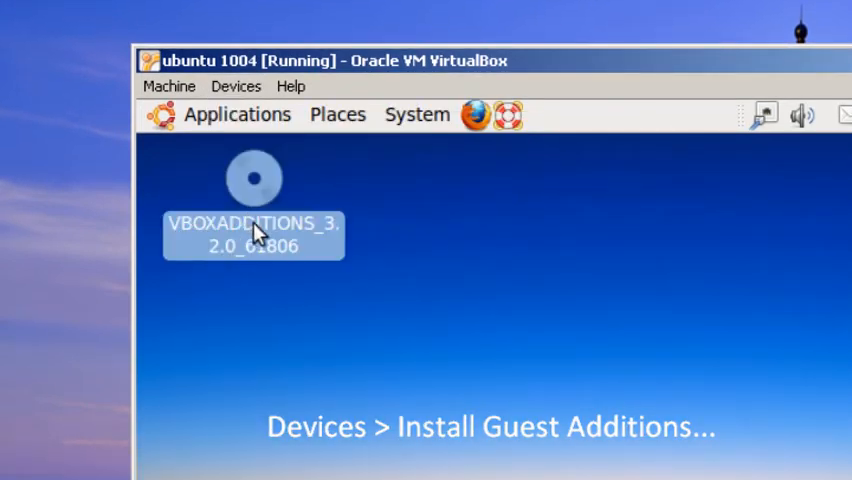
{"action": "left_click", "coordinate": [338, 114]}
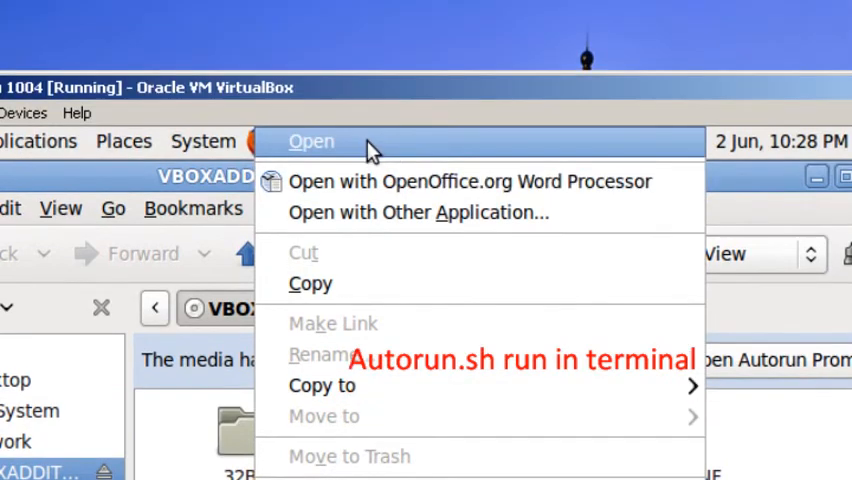
Run autorun.sh in a terminal with the admin password, then close the File Browser
{"action": "left_click", "coordinate": [311, 141]}
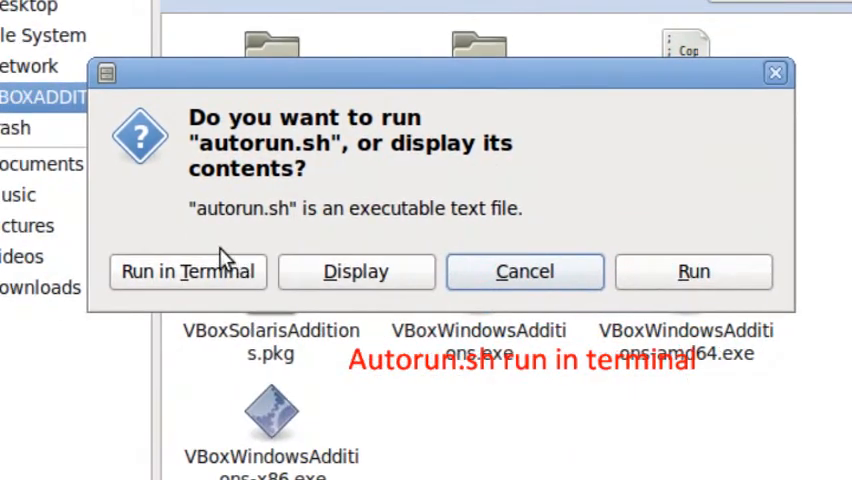
{"action": "left_click", "coordinate": [187, 271]}
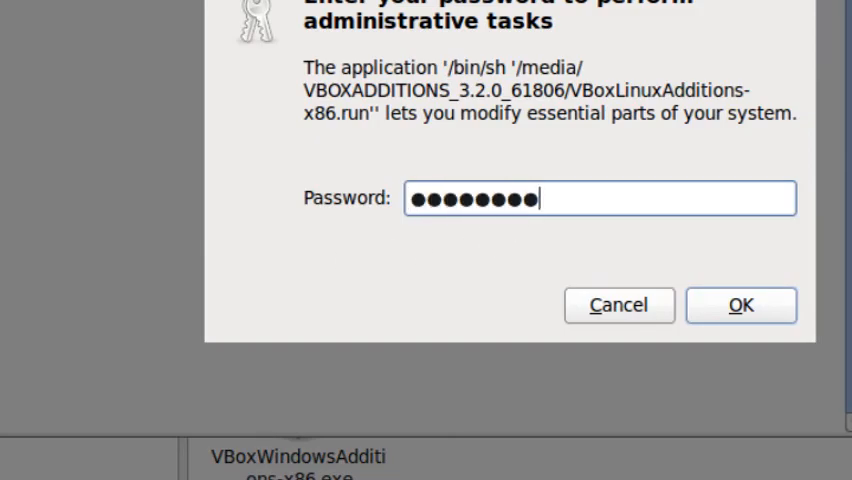
{"action": "left_click", "coordinate": [741, 305]}
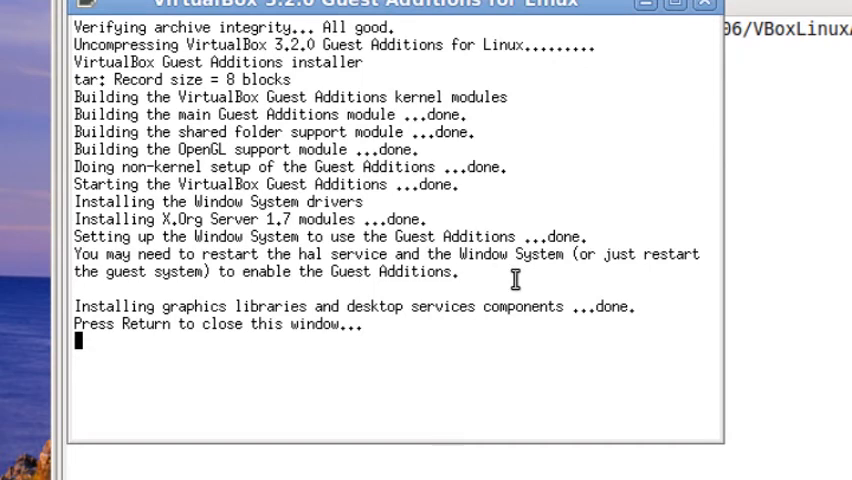
{"action": "mouse_move", "coordinate": [510, 272]}
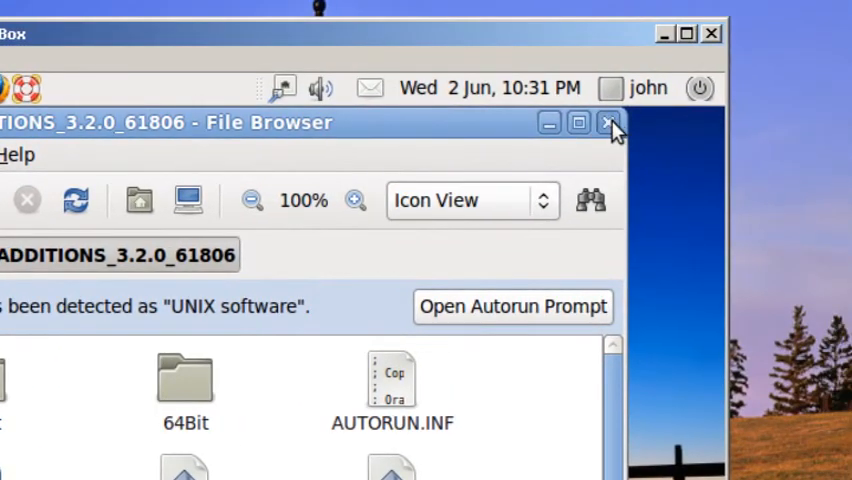
{"action": "left_click", "coordinate": [611, 123]}
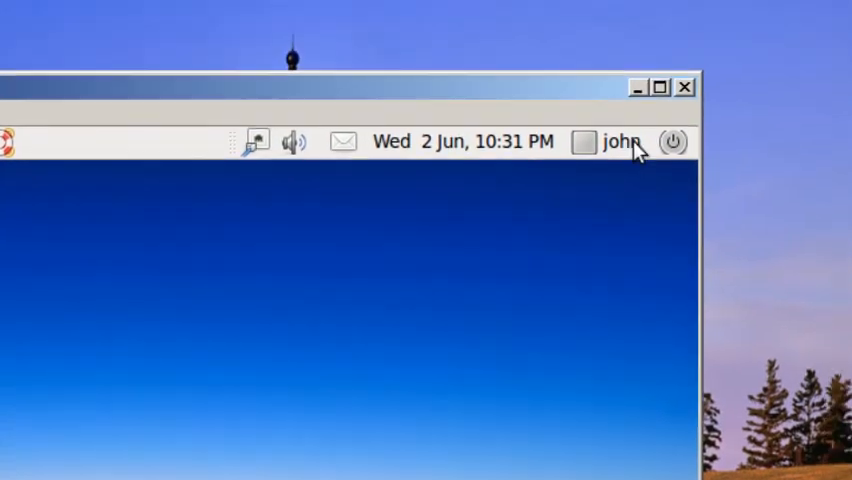
{"action": "left_click", "coordinate": [673, 141]}
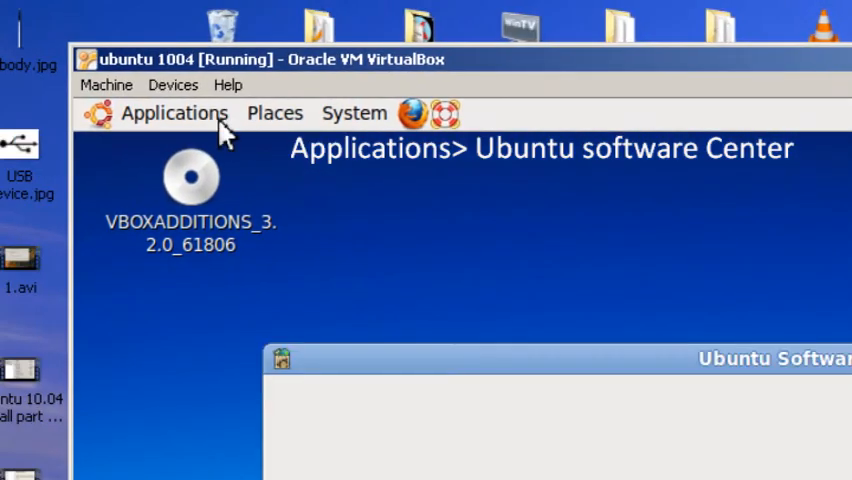
Launch Ubuntu Software Centre and search for 'fl'
{"action": "left_click", "coordinate": [175, 113]}
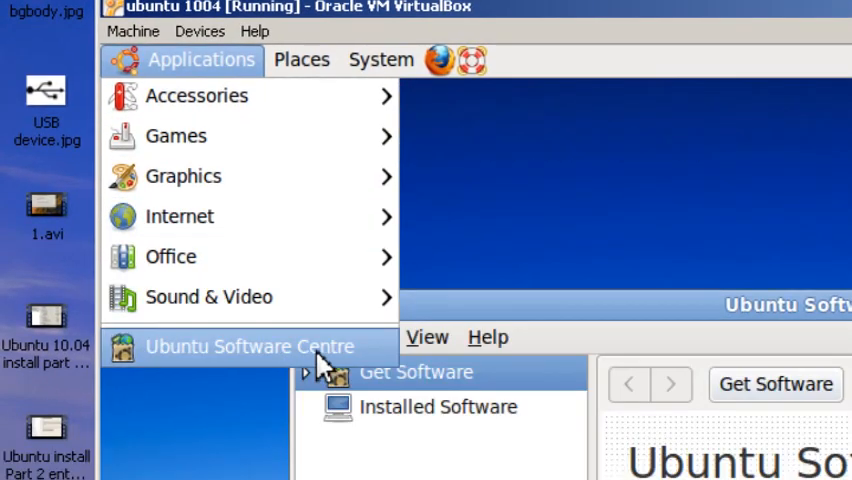
{"action": "left_click", "coordinate": [247, 346]}
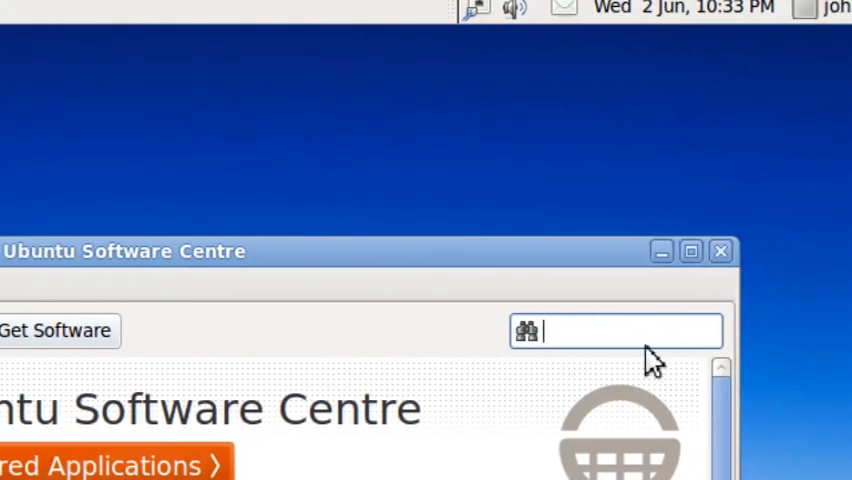
{"action": "type", "text": "fl"}
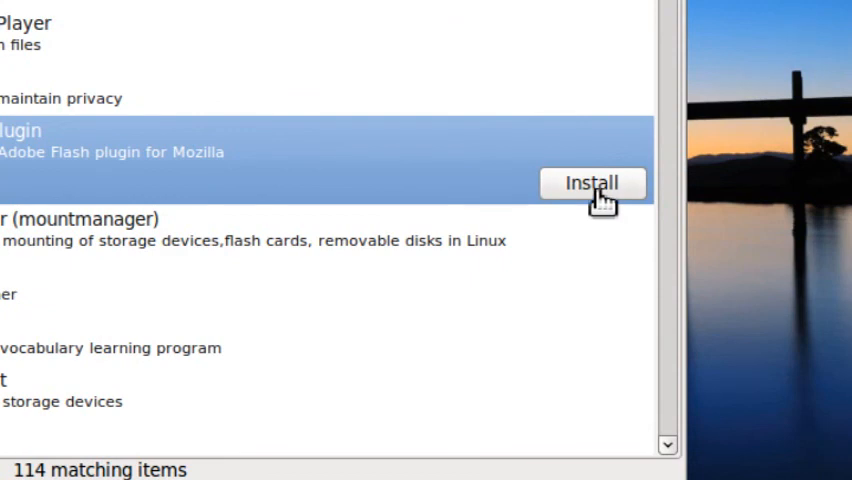
Install the Adobe Flash plugin, authenticating with the password
{"action": "left_click", "coordinate": [592, 183]}
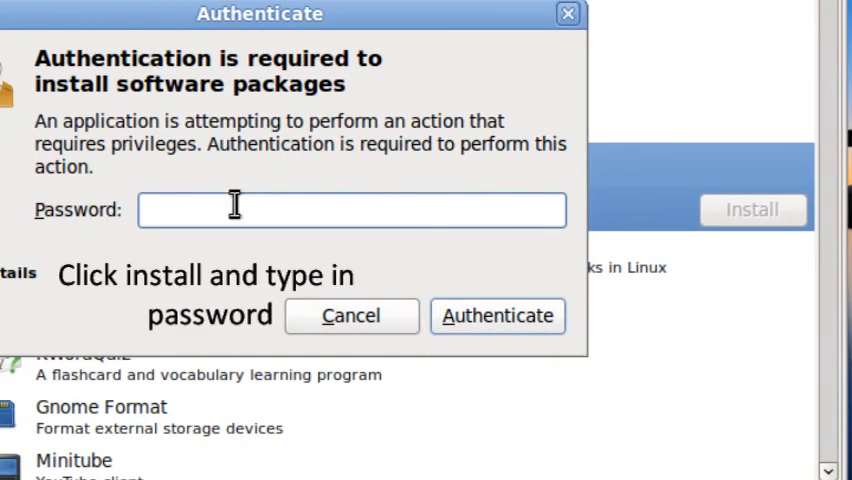
{"action": "type", "text": "password"}
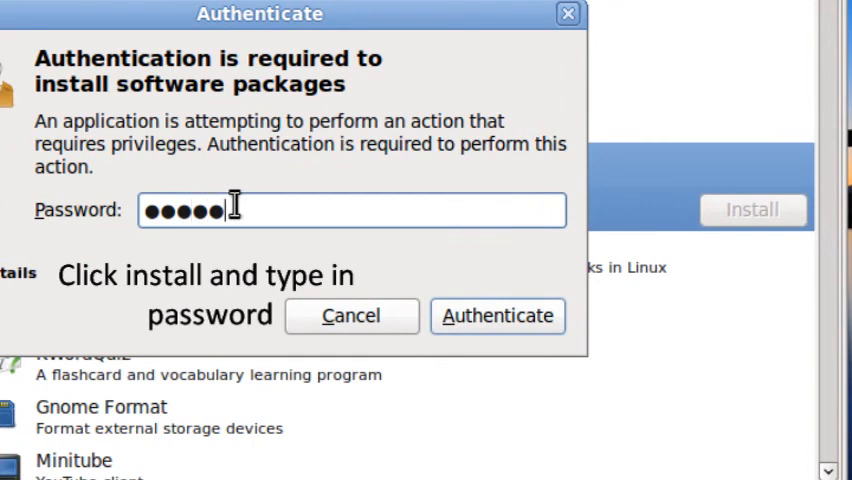
{"action": "left_click", "coordinate": [497, 316]}
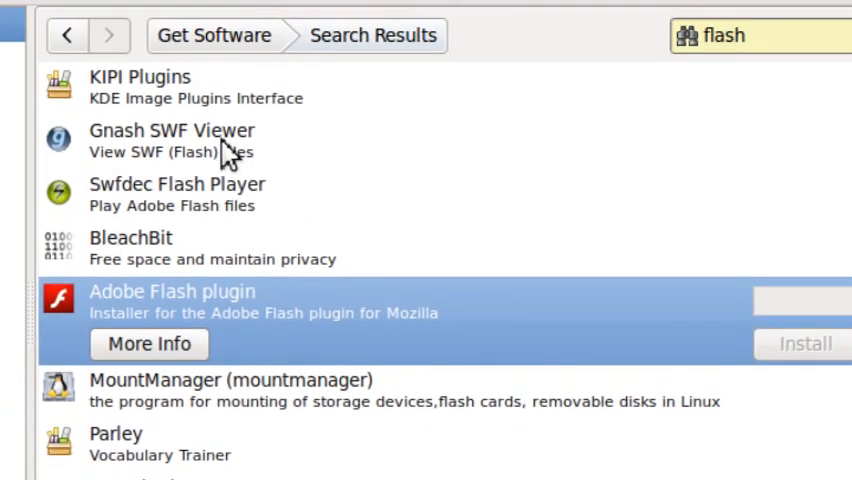
{"action": "scroll", "scroll_direction": "down", "scroll_amount": 3}
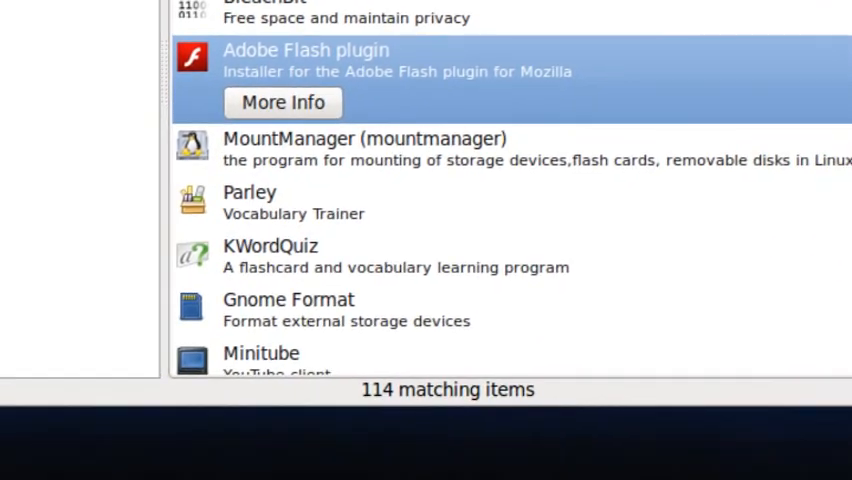